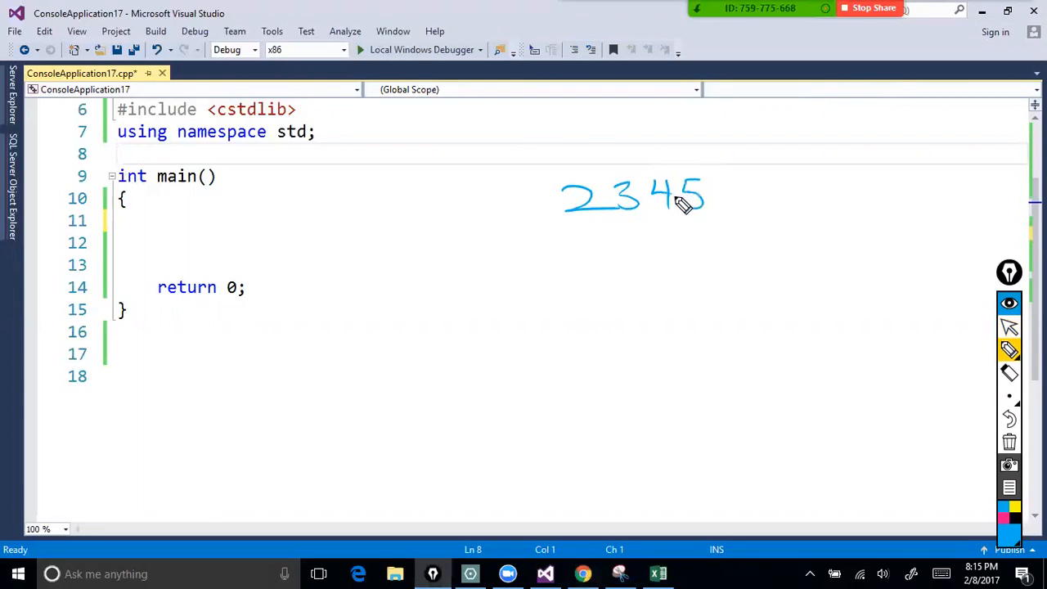
# Handwrite 2345 and its reversed form 5432 side by side above main.
pyautogui.moveTo(749, 193); pyautogui.dragTo(810, 193)
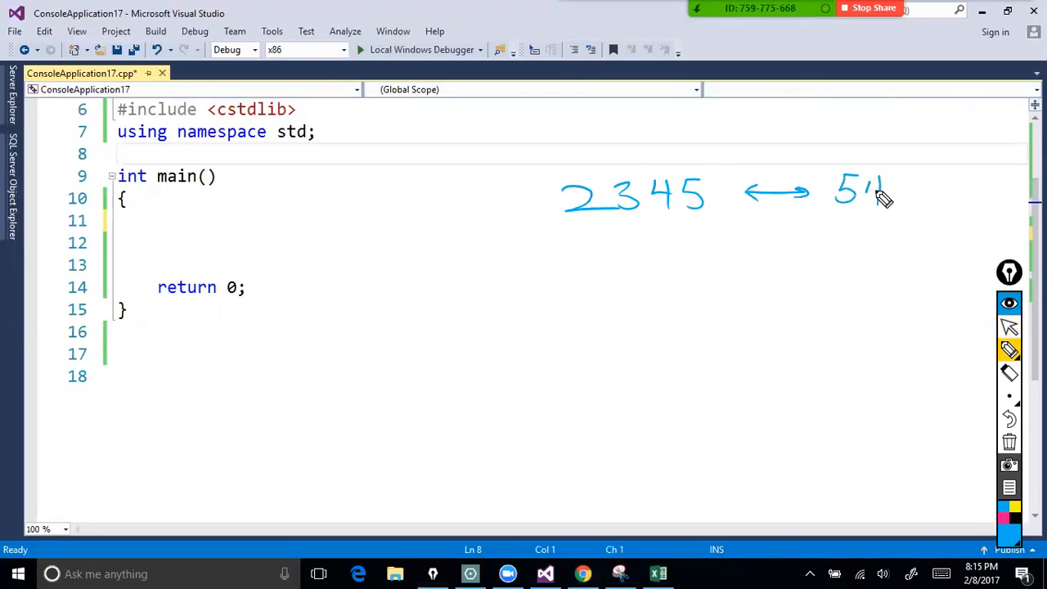
pyautogui.moveTo(875, 196); pyautogui.dragTo(933, 196)
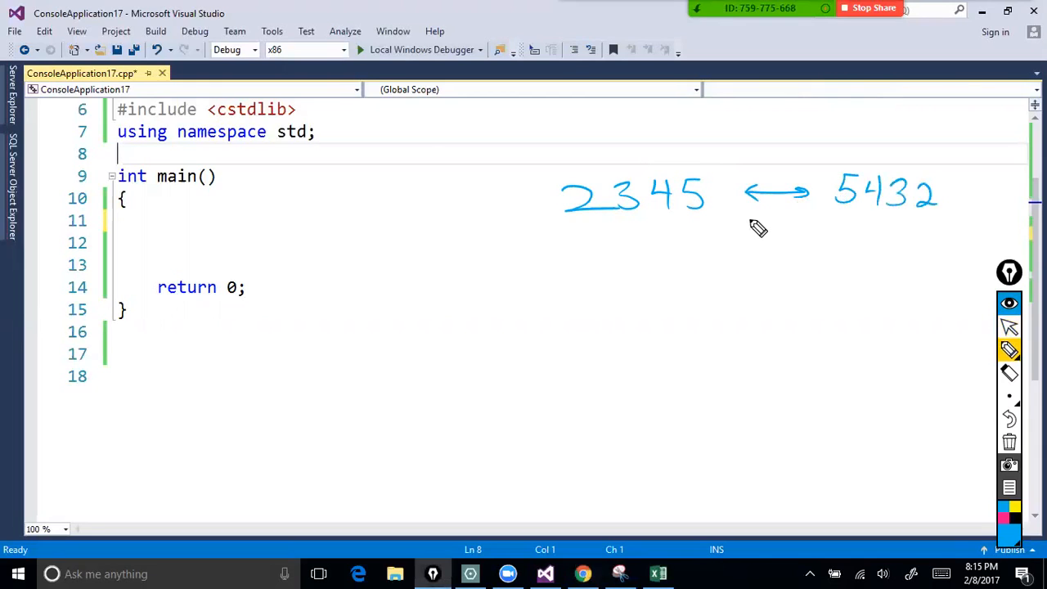
pyautogui.moveTo(673, 229)
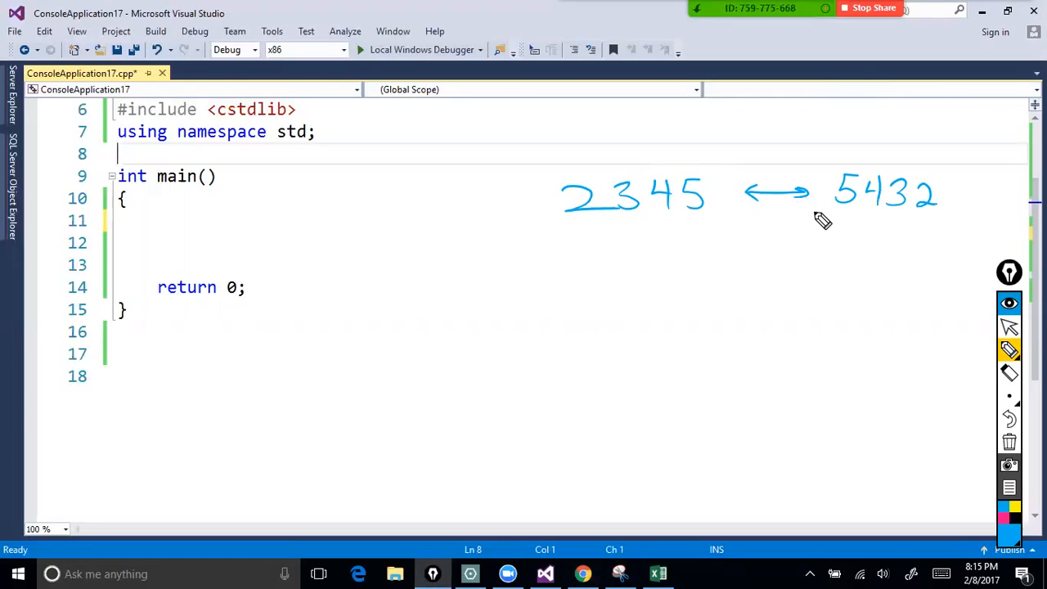
pyautogui.moveTo(646, 238)
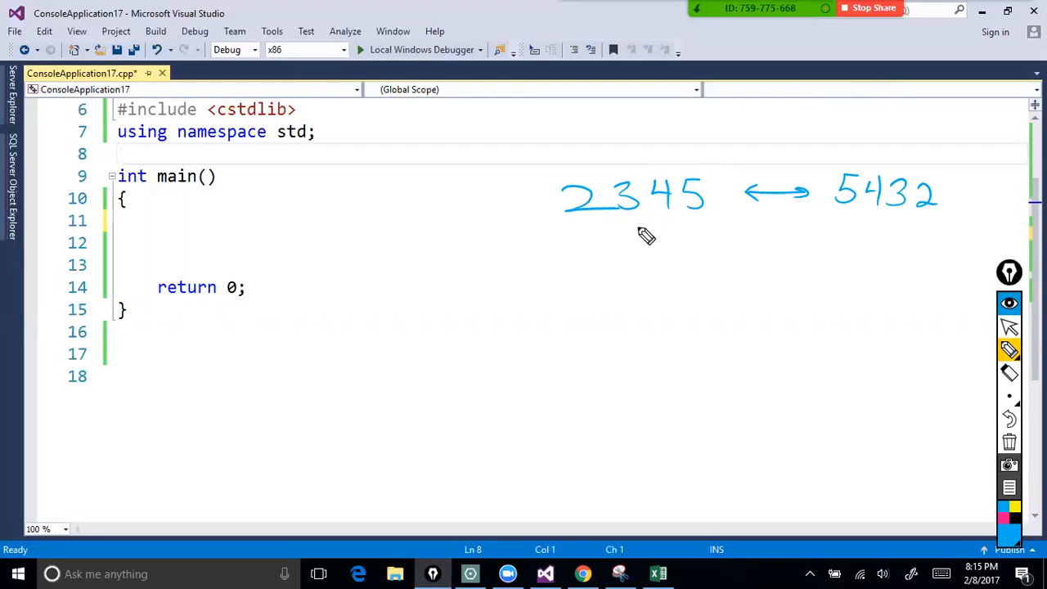
pyautogui.moveTo(635, 275)
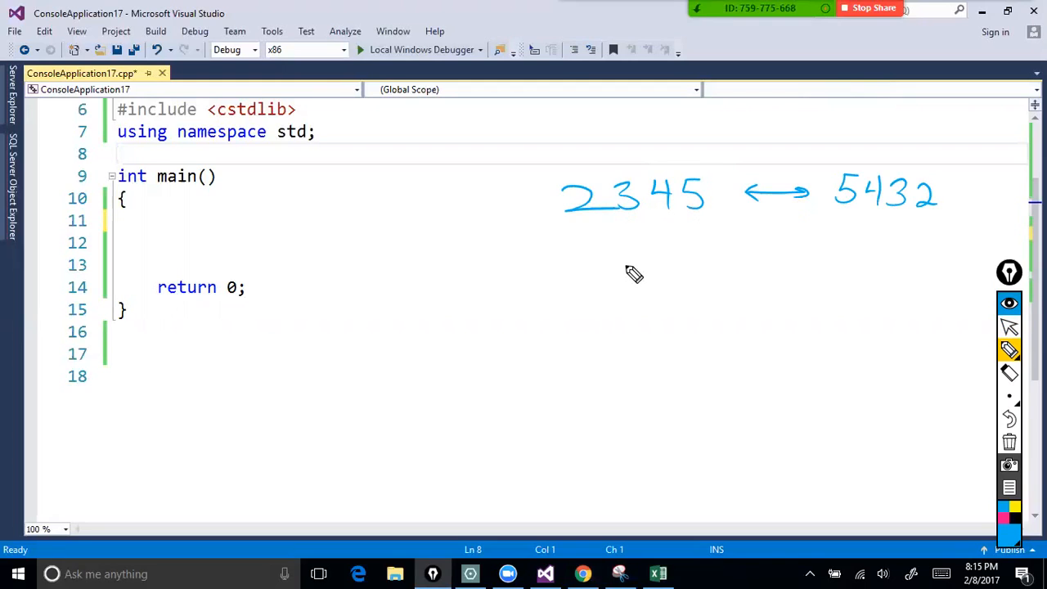
pyautogui.moveTo(629, 205)
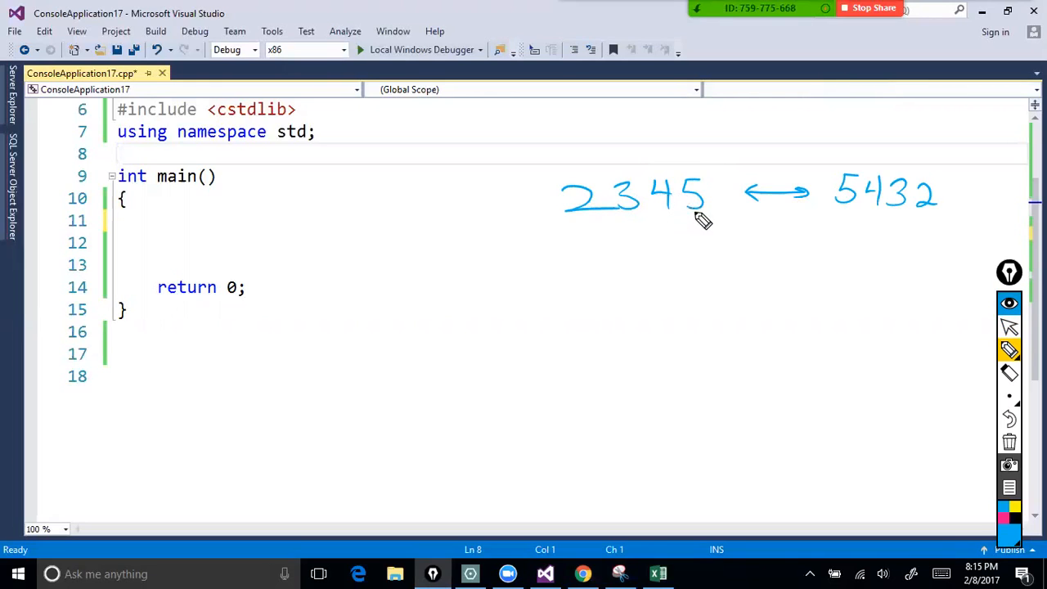
pyautogui.moveTo(599, 285)
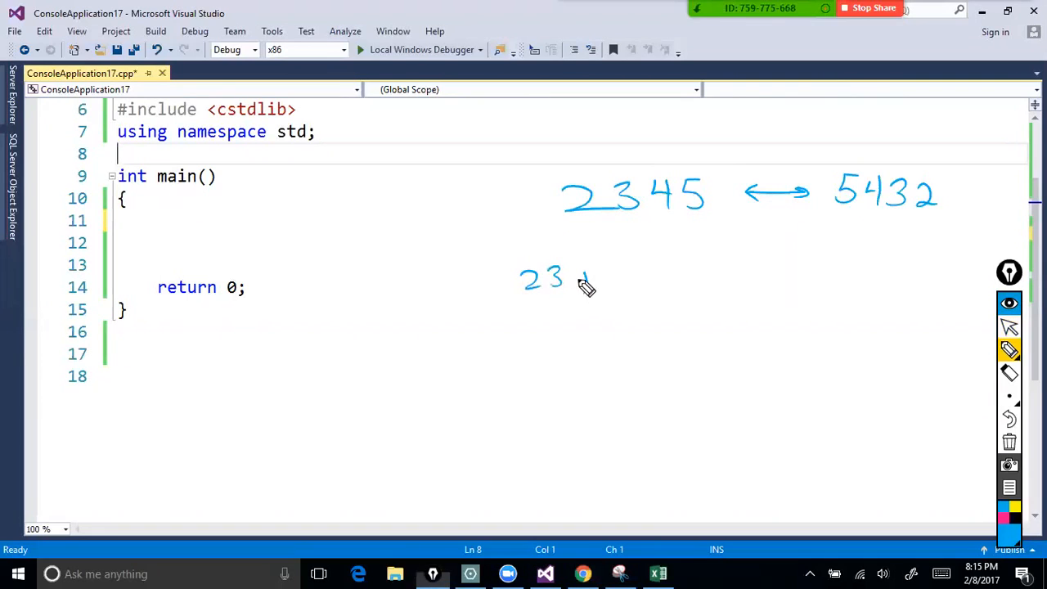
# Handwrite the note 2345 mod 10 = 5 for the remainder step.
pyautogui.moveTo(572, 281); pyautogui.dragTo(662, 286)
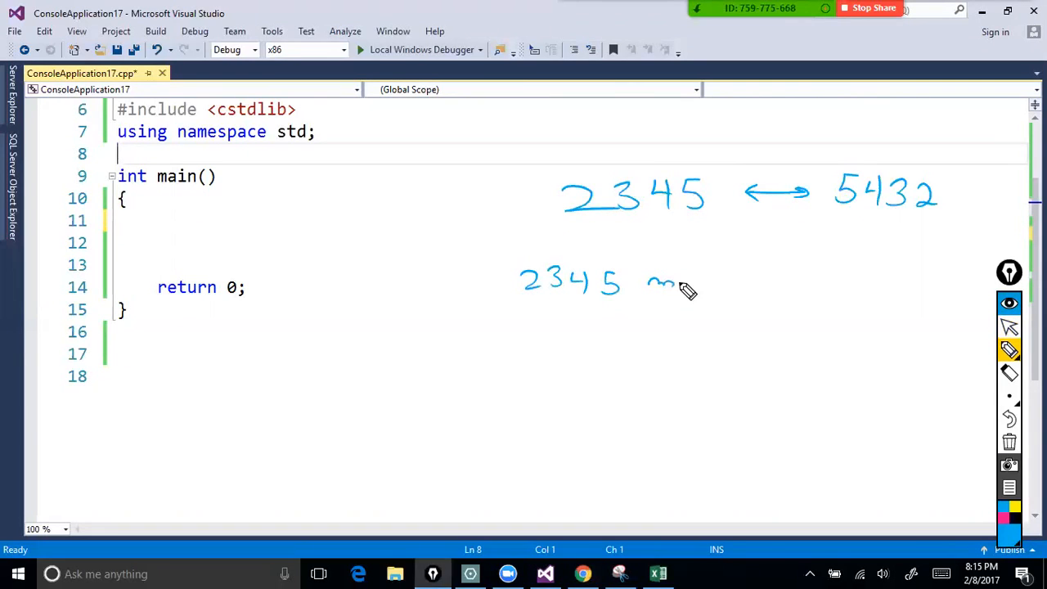
pyautogui.moveTo(646, 281); pyautogui.dragTo(769, 281)
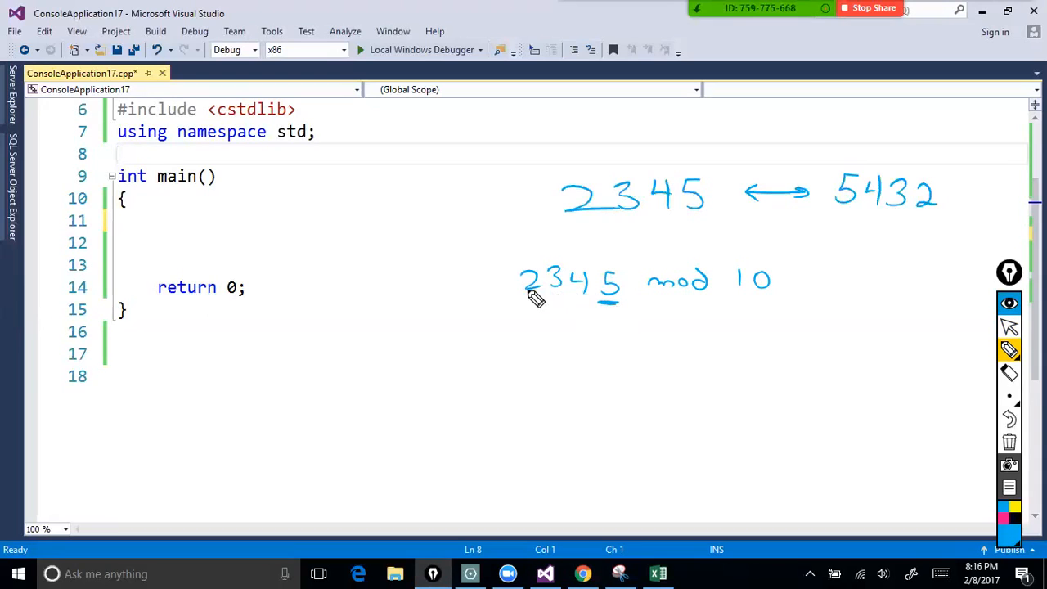
pyautogui.moveTo(583, 296)
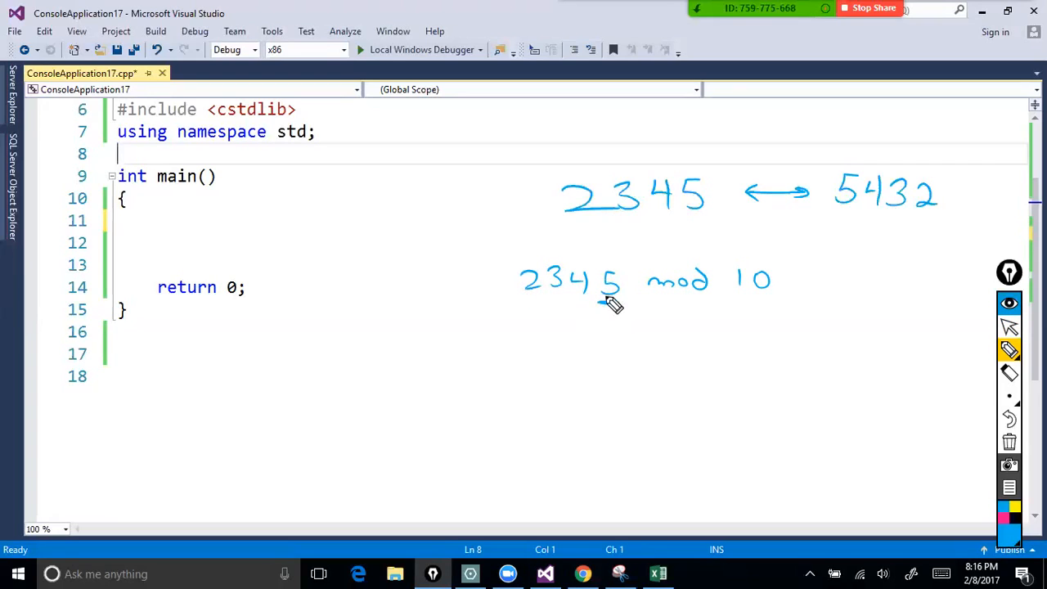
pyautogui.moveTo(815, 278); pyautogui.dragTo(854, 278)
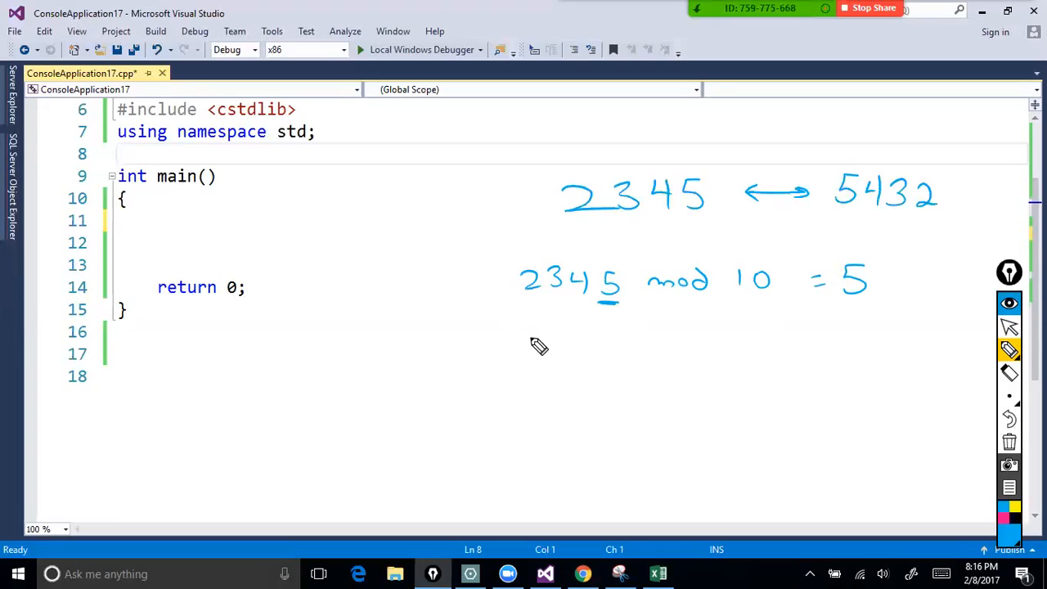
# Handwrite 2345/10 = 234 below and bracket both lines as one iteration.
pyautogui.moveTo(527, 344); pyautogui.dragTo(572, 352)
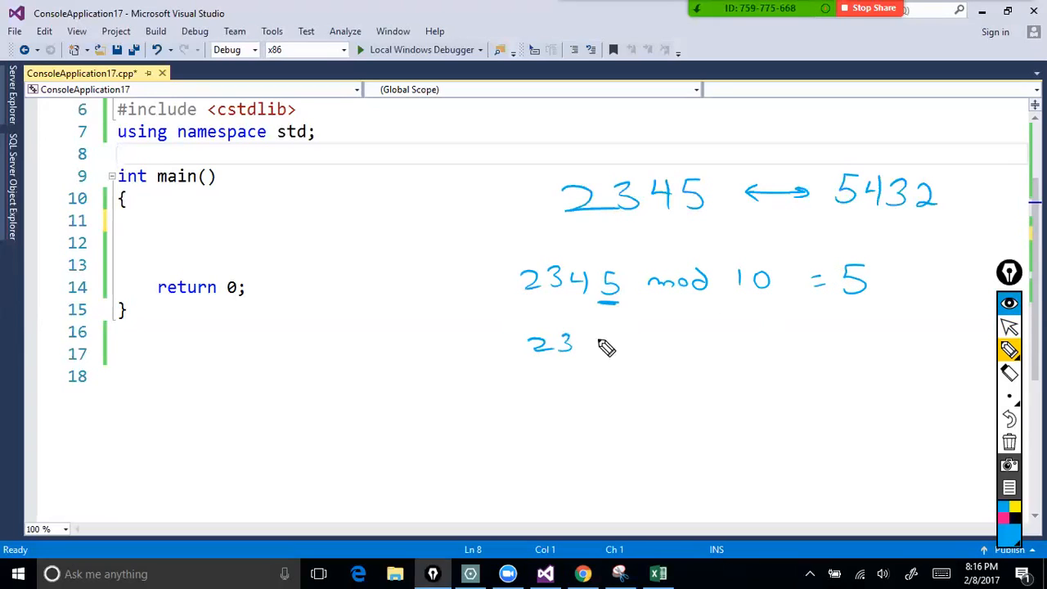
pyautogui.moveTo(580, 344); pyautogui.dragTo(622, 343)
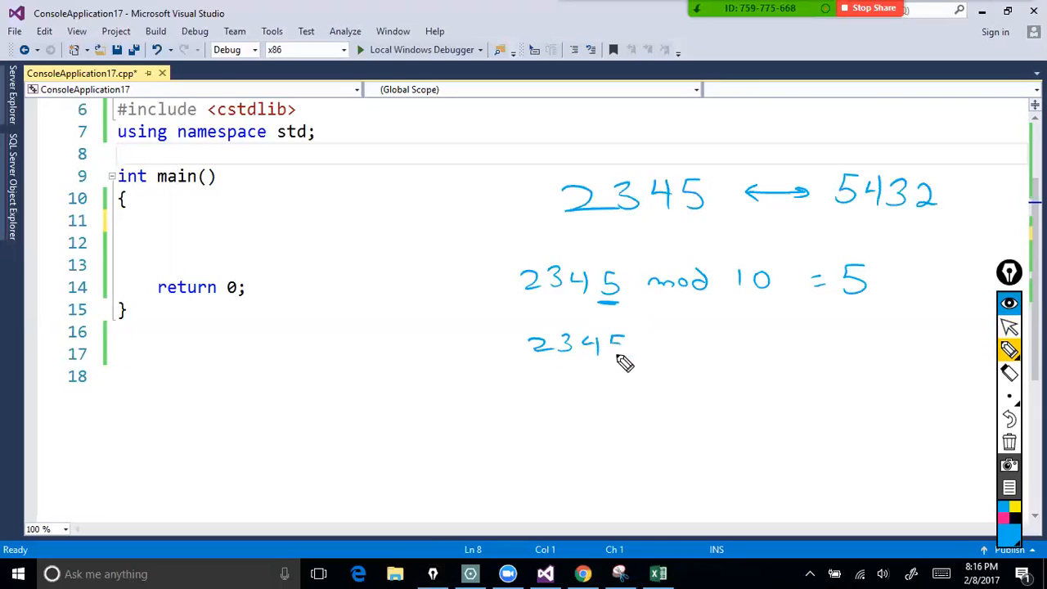
pyautogui.moveTo(634, 335); pyautogui.dragTo(678, 376)
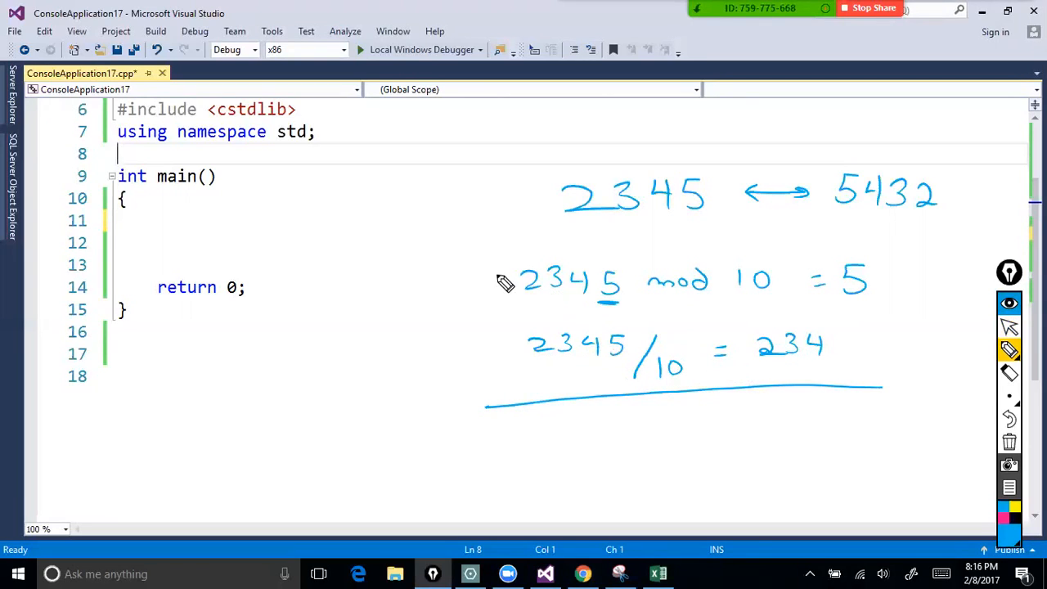
pyautogui.moveTo(507, 261); pyautogui.dragTo(515, 373)
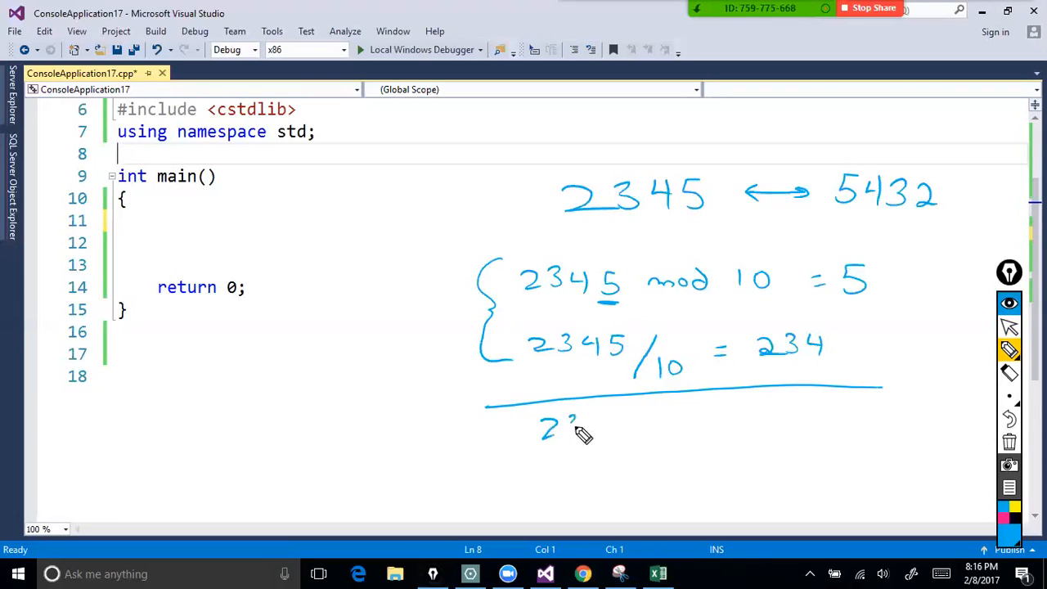
# Handwrite 234 mod 10 = 4 and 234/10 = 23, box digits 5 and 4, note 50.
pyautogui.moveTo(556, 425); pyautogui.dragTo(662, 425)
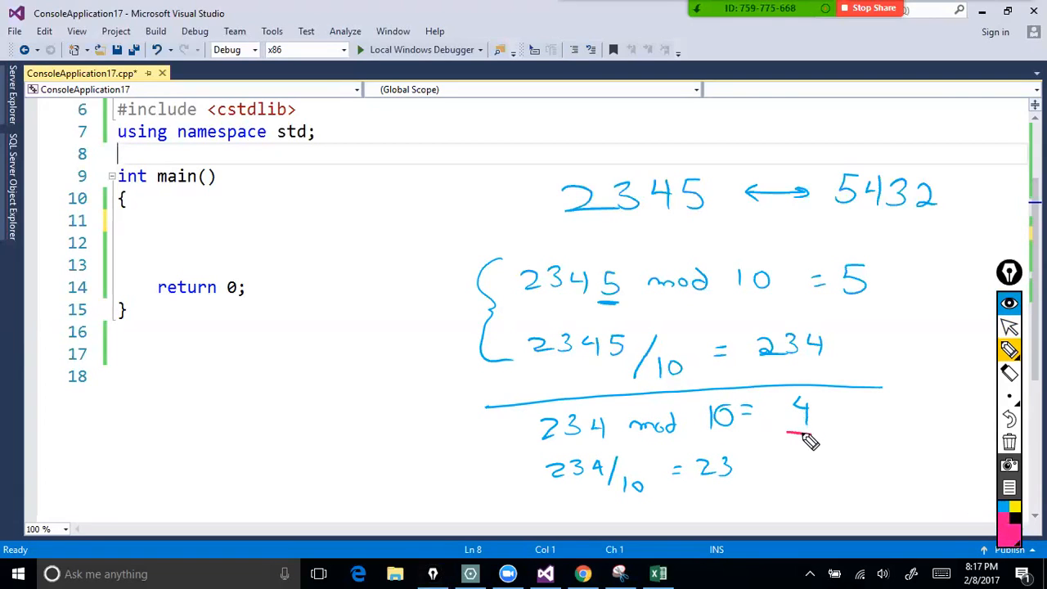
pyautogui.moveTo(782, 397); pyautogui.dragTo(826, 438)
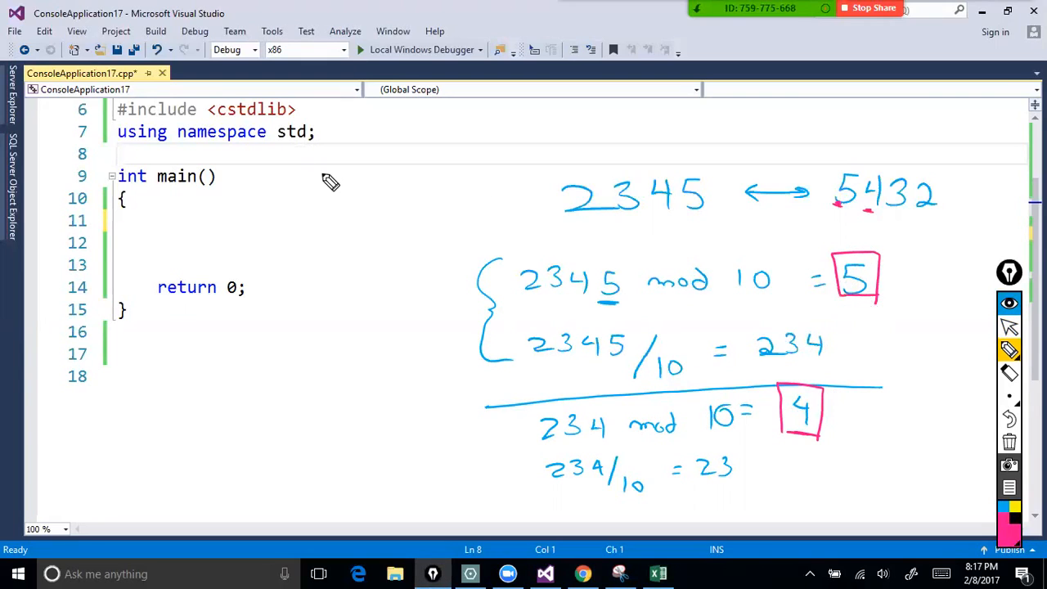
pyautogui.moveTo(294, 172); pyautogui.dragTo(327, 221)
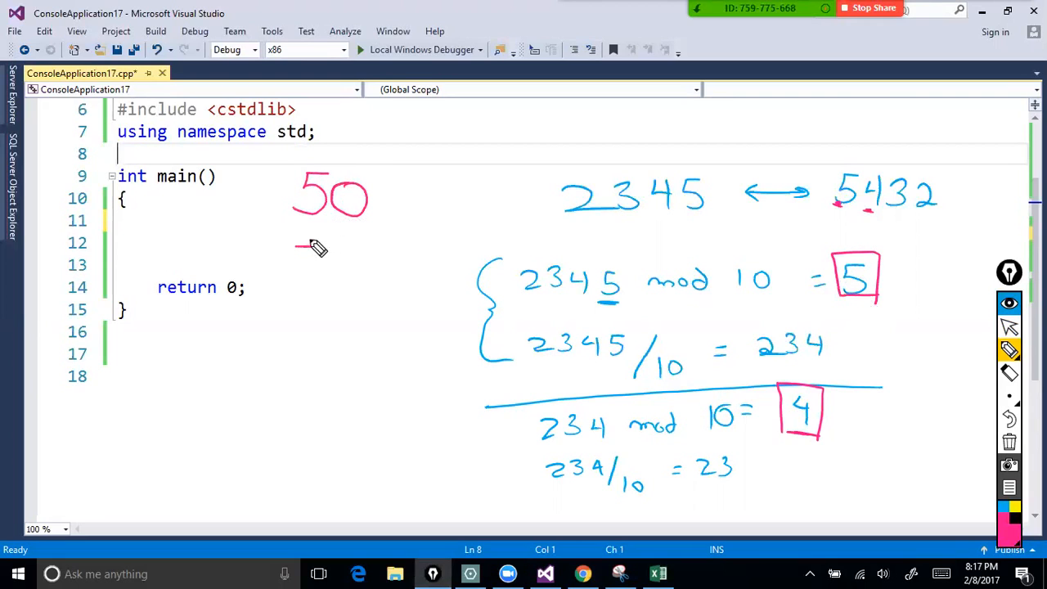
# Handwrite the accumulation 50+4=540, +3=5430, +2=5432 in red.
pyautogui.moveTo(294, 245); pyautogui.dragTo(373, 281)
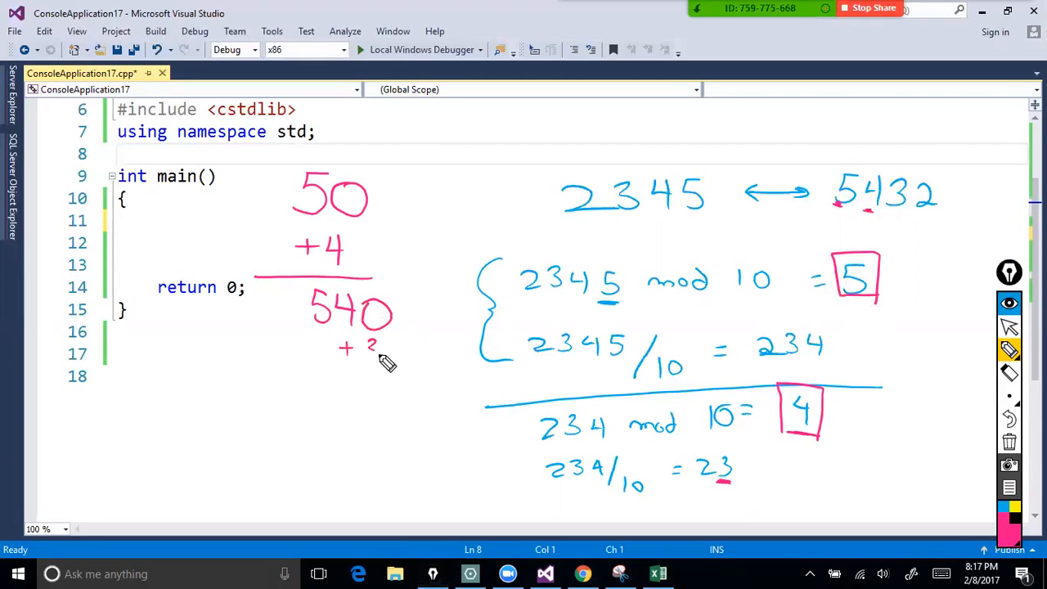
pyautogui.moveTo(335, 352); pyautogui.dragTo(343, 409)
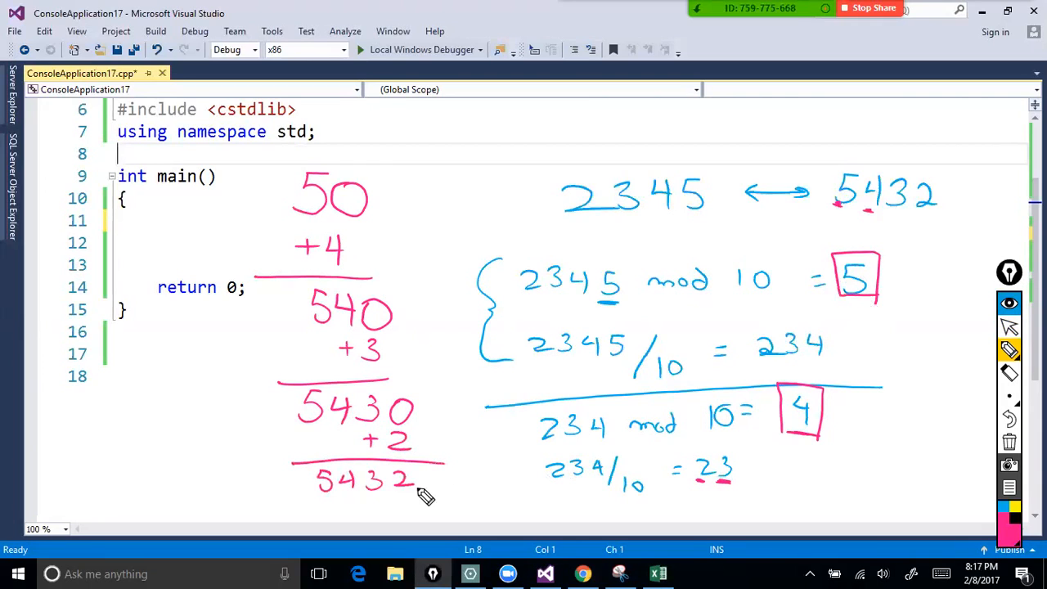
pyautogui.moveTo(478, 467)
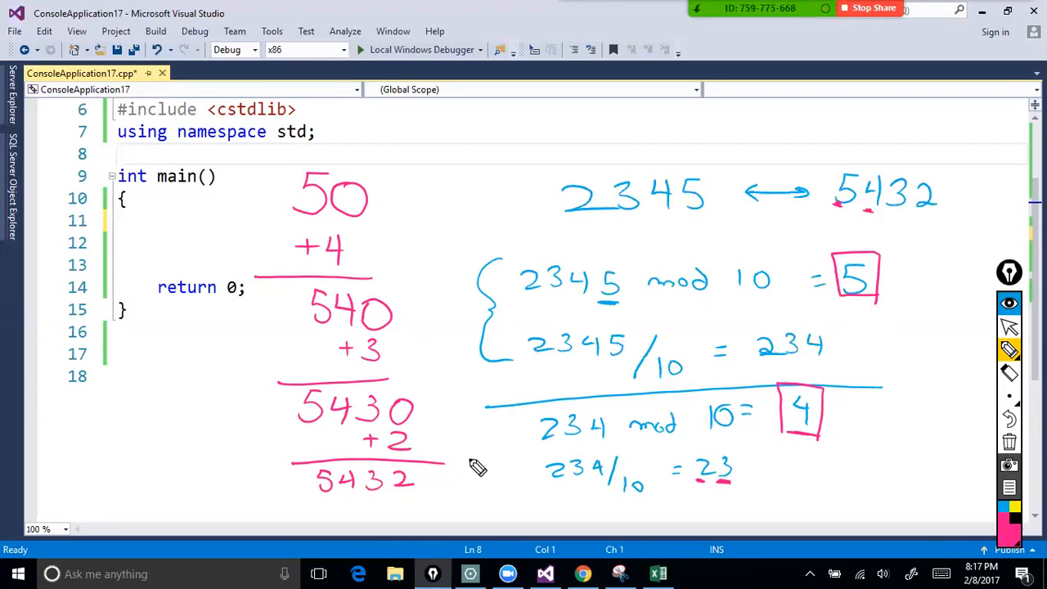
pyautogui.moveTo(514, 473)
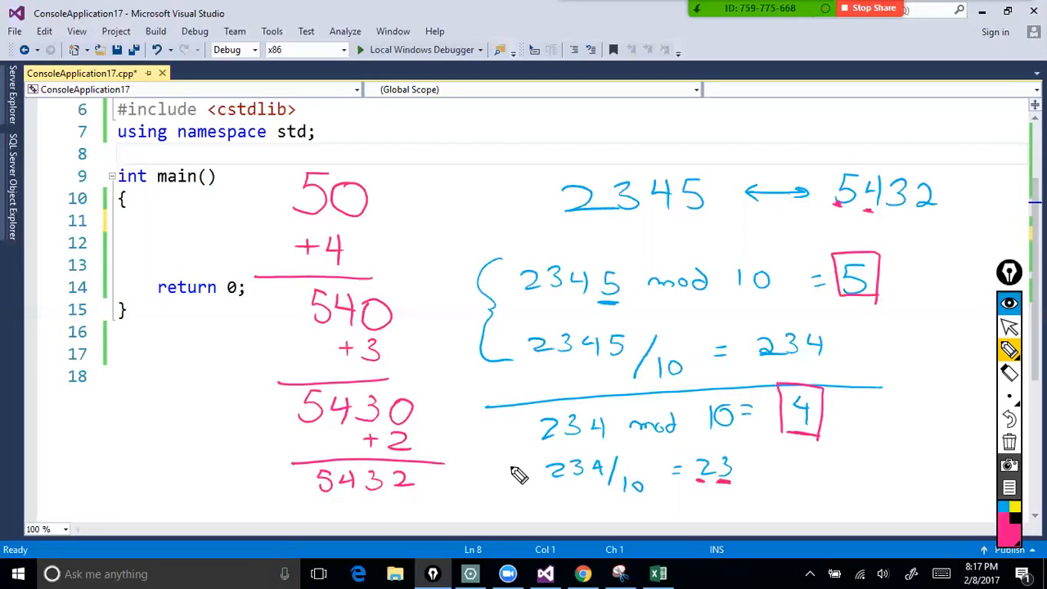
pyautogui.moveTo(573, 466)
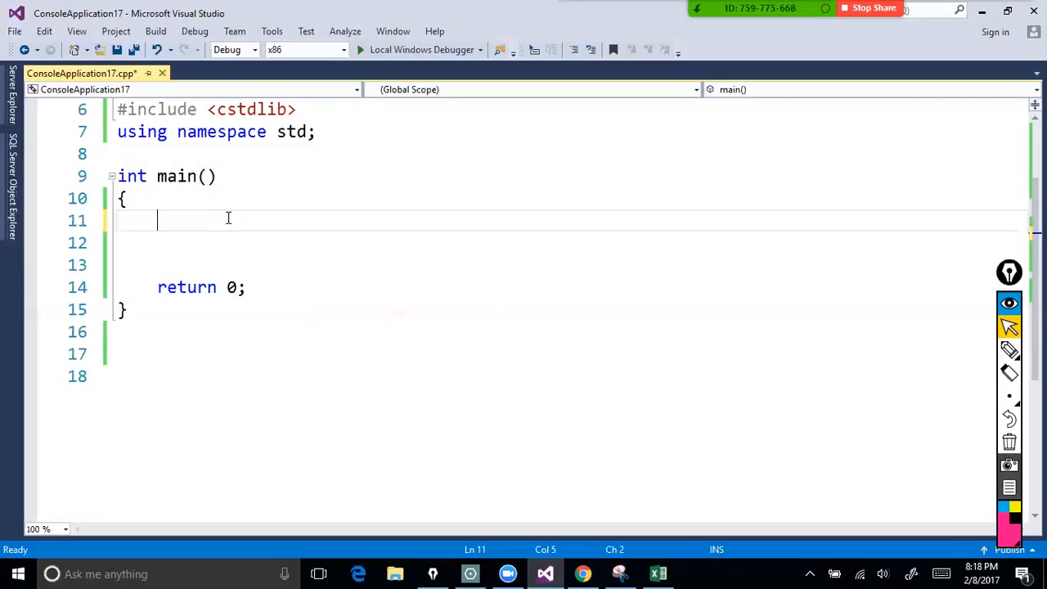
# Declare int x = 234 and int y = 0 in main.
pyautogui.write('int x =')
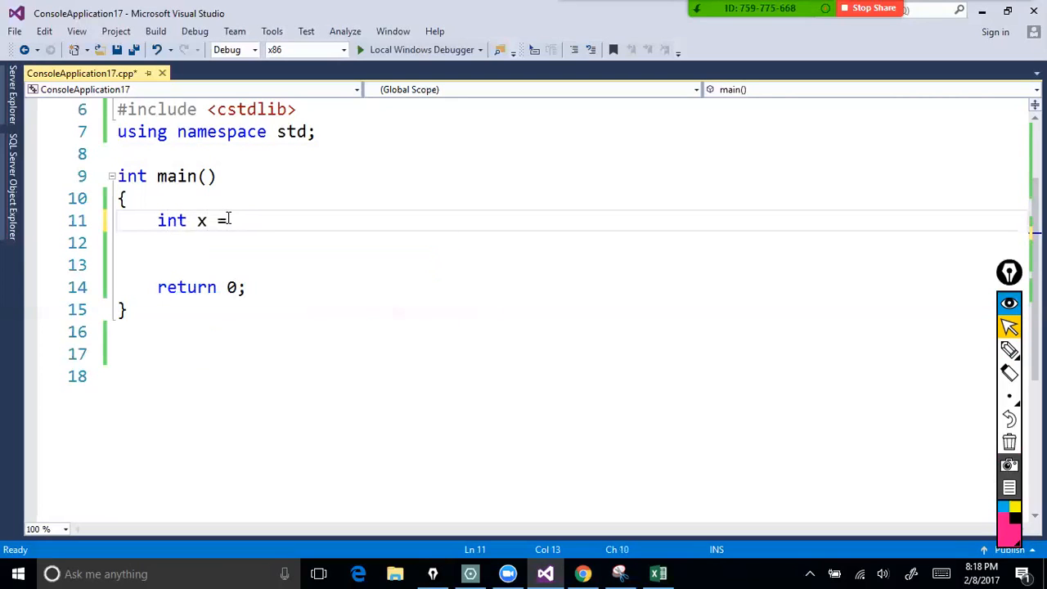
pyautogui.write('2345;')
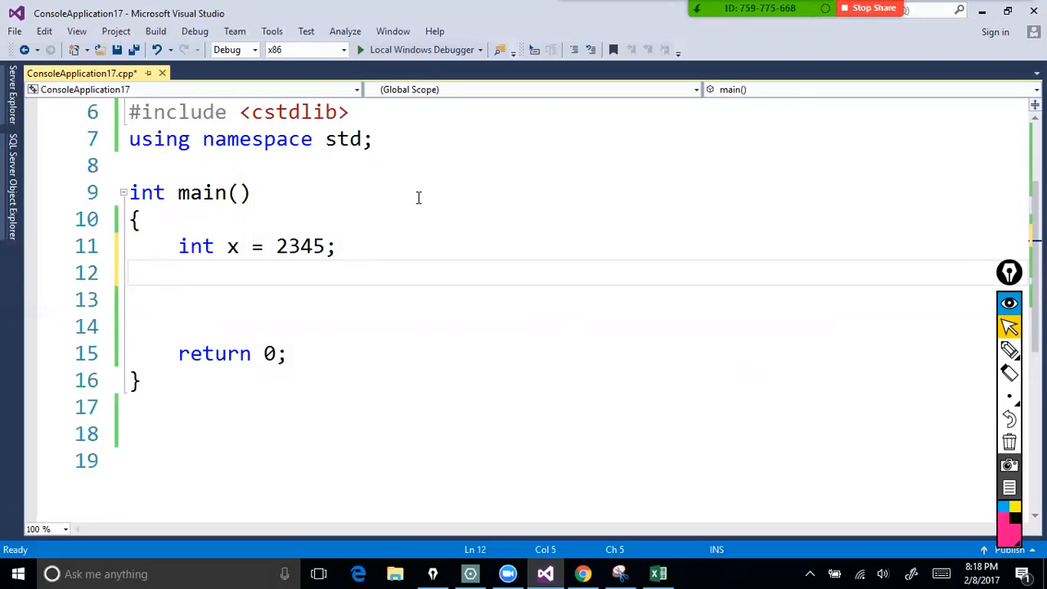
pyautogui.click(178, 272)
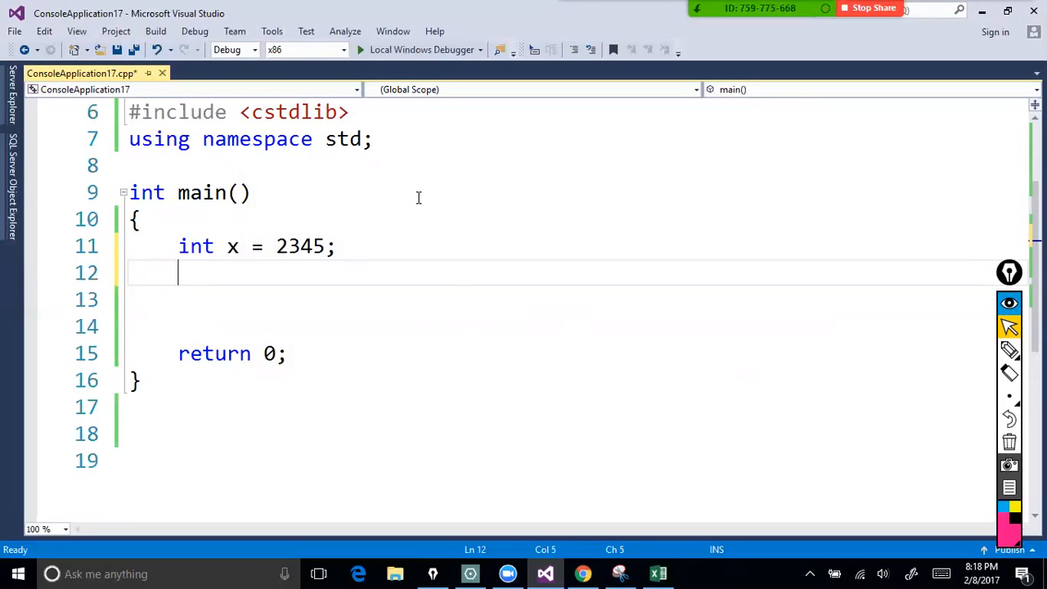
pyautogui.write('int y =')
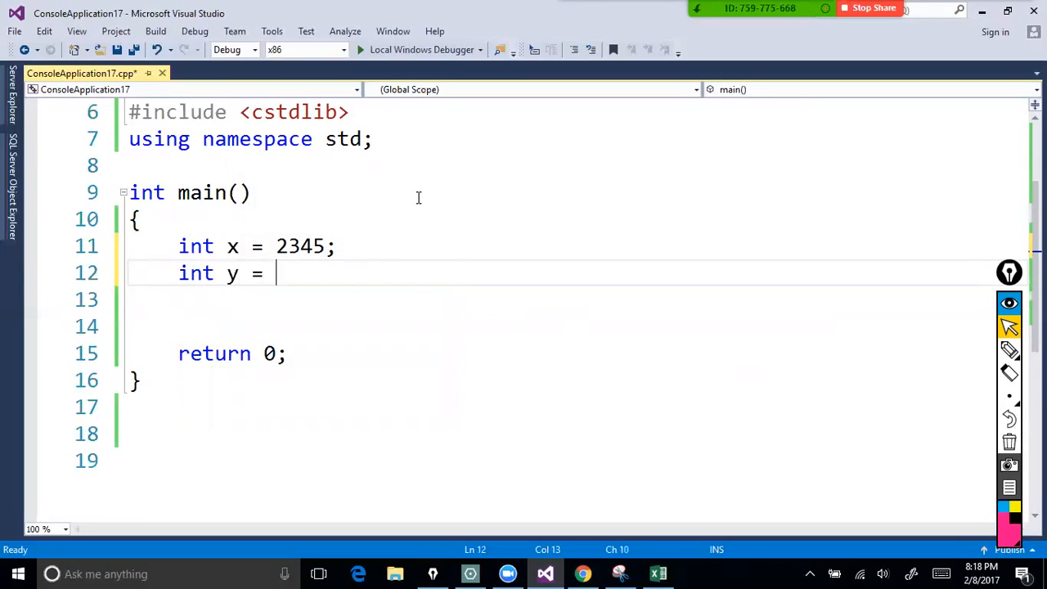
pyautogui.write('0;')
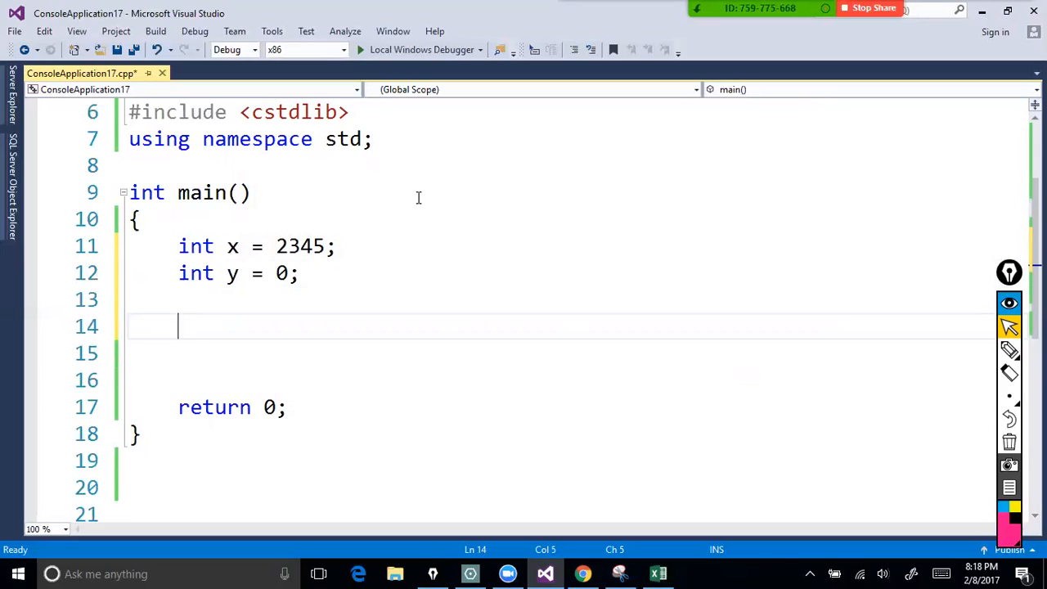
# Add the statements y = x % 10; and x /= 10; for digit extraction.
pyautogui.write('y')
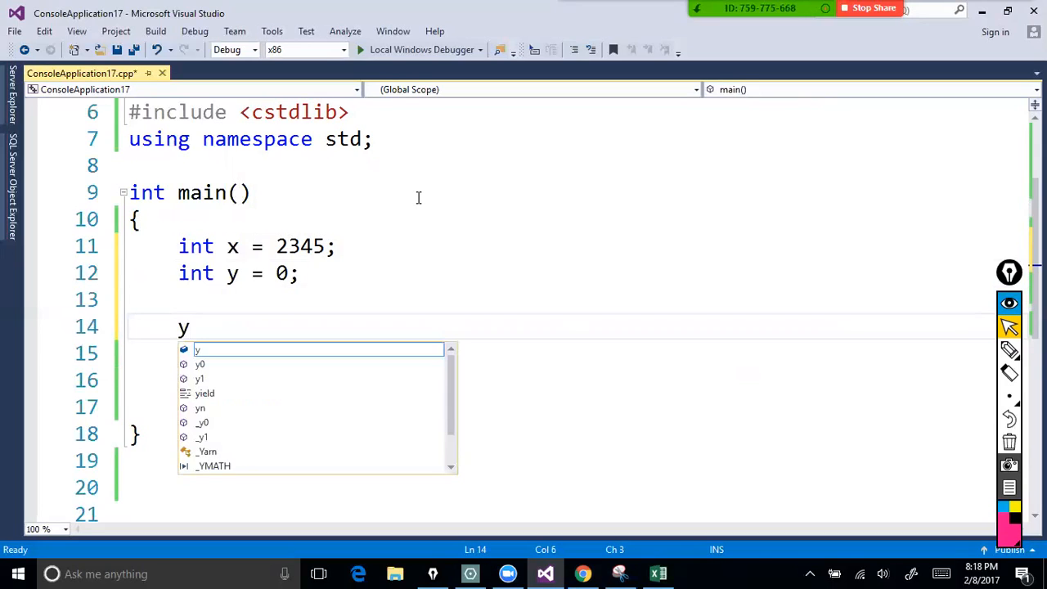
pyautogui.write('=')
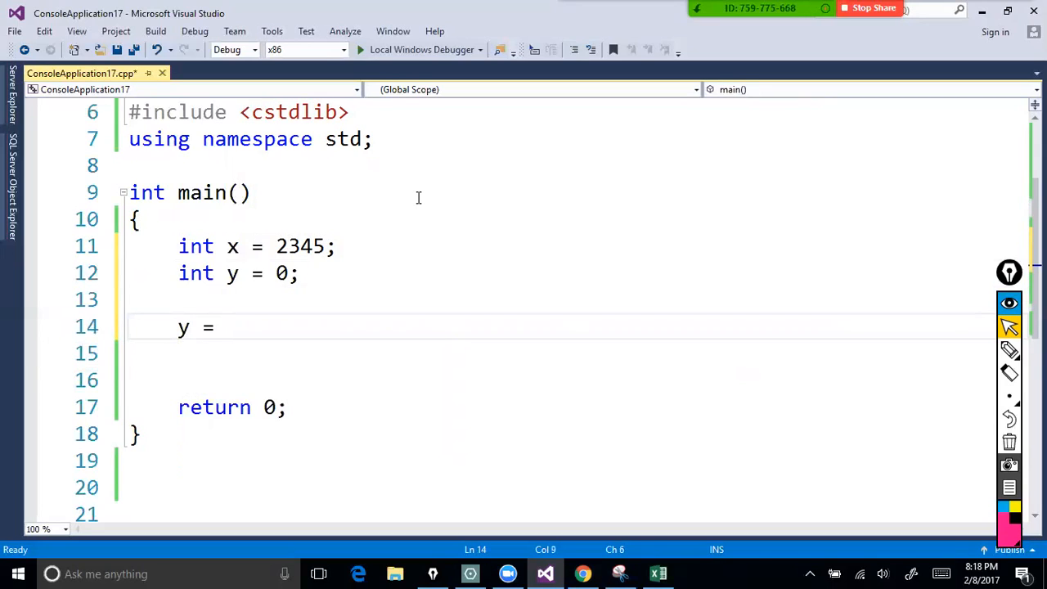
pyautogui.write('y')
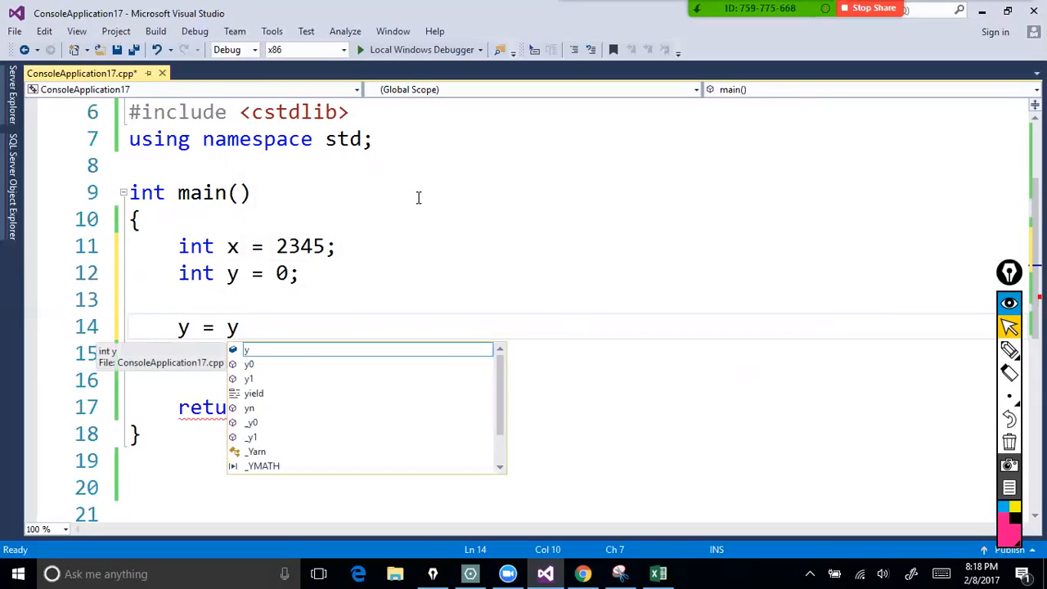
pyautogui.write('x %')
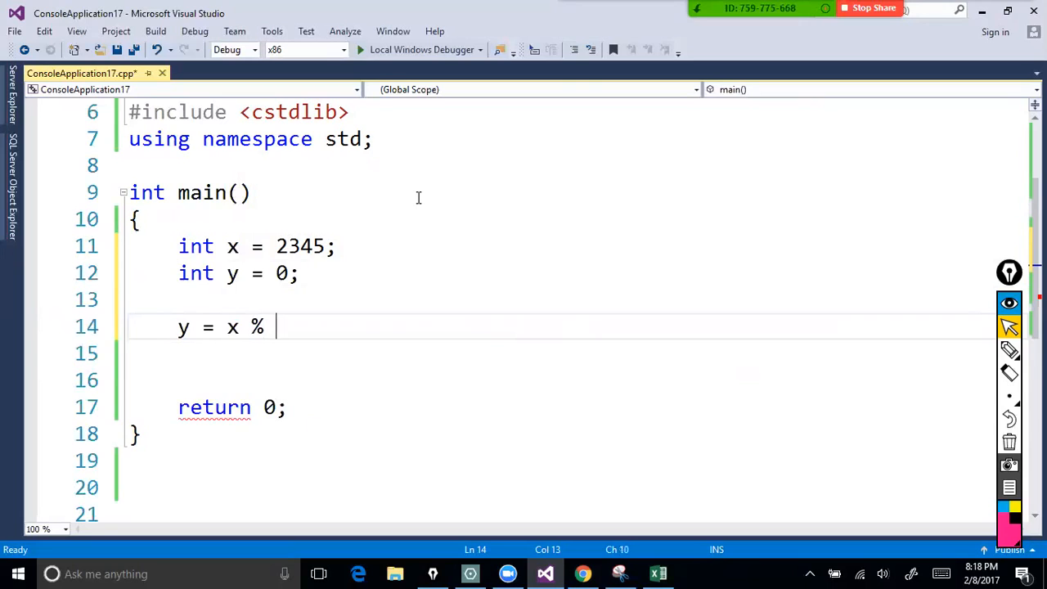
pyautogui.write('10;')
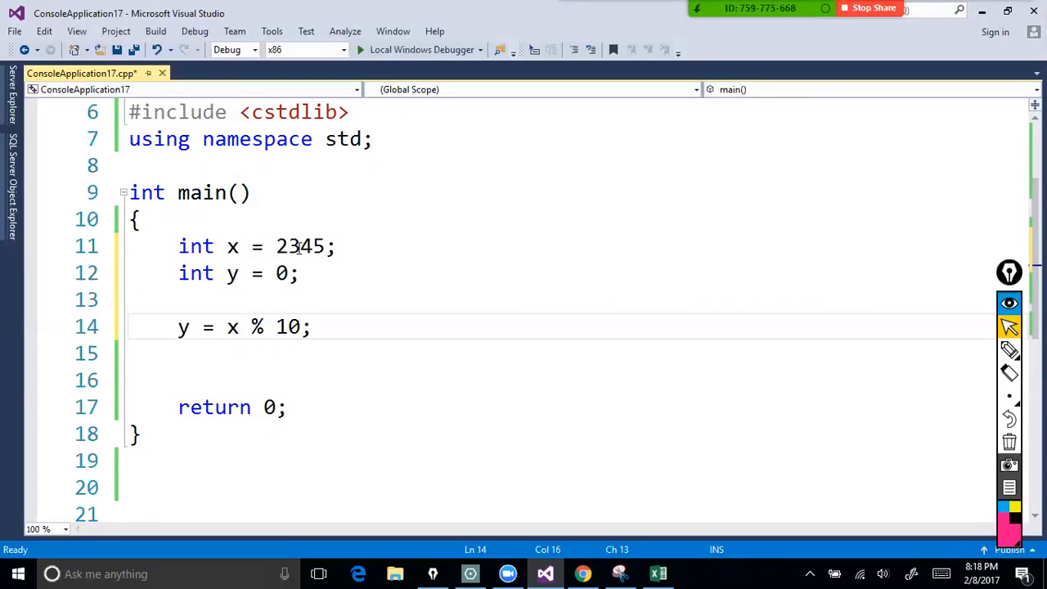
pyautogui.write('x = x')
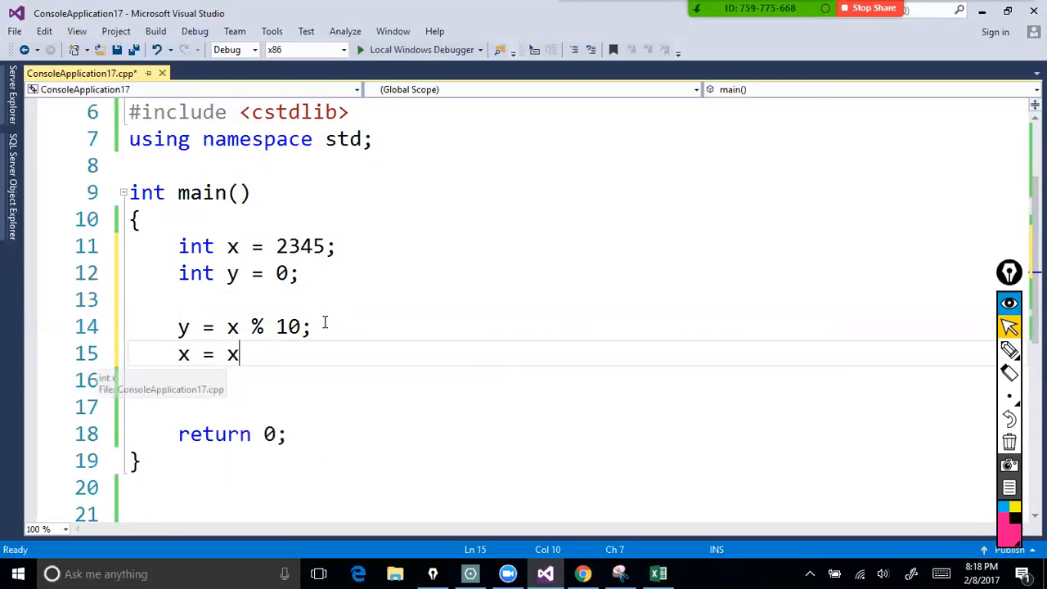
pyautogui.write('/ 10;')
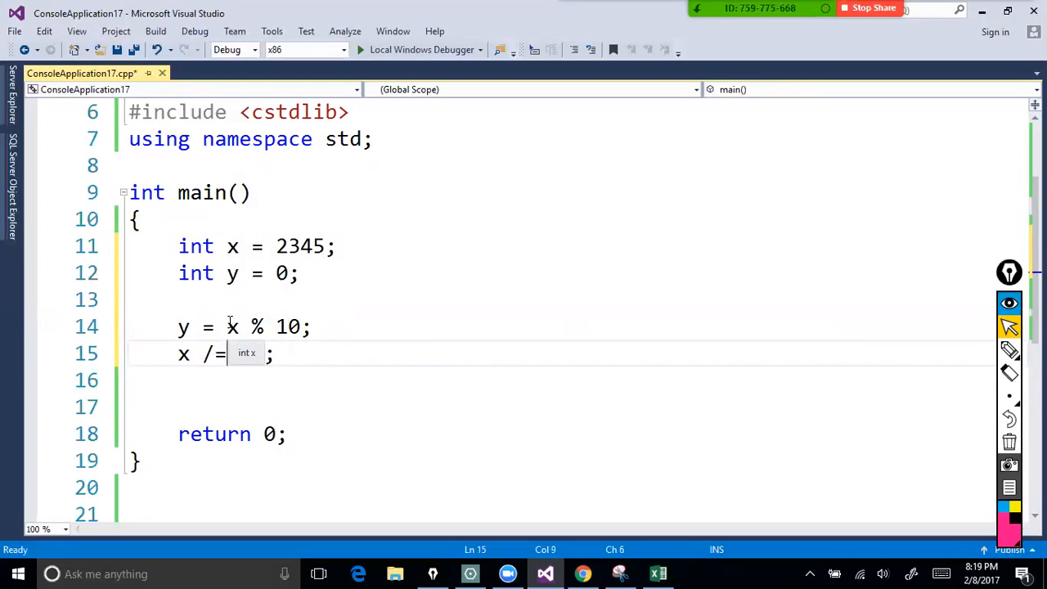
pyautogui.write('10')
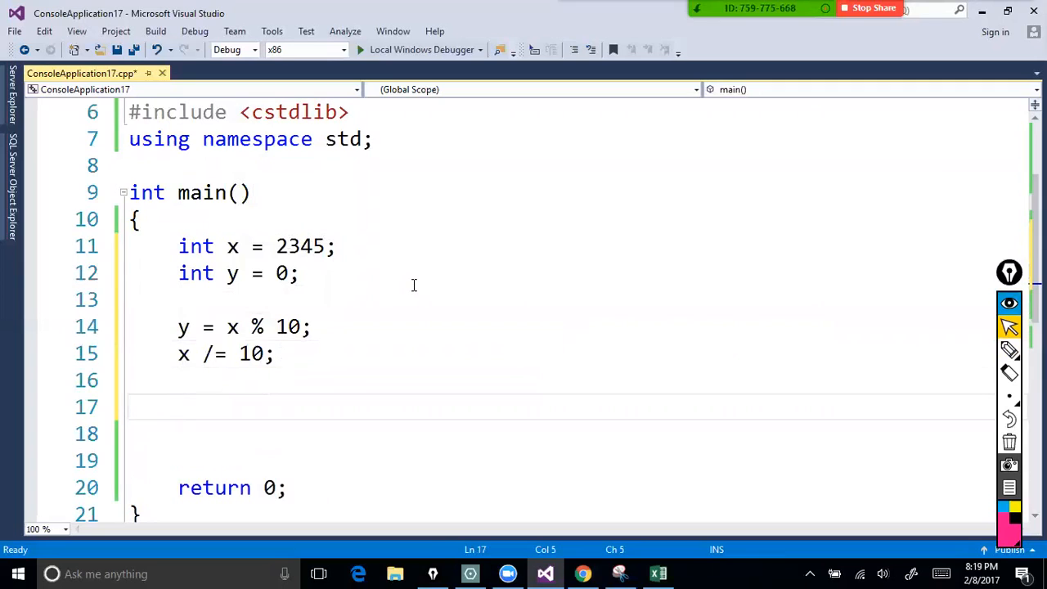
# Write y = x % 10; then extend it to y = y*10 + x % 10;.
pyautogui.write('y =')
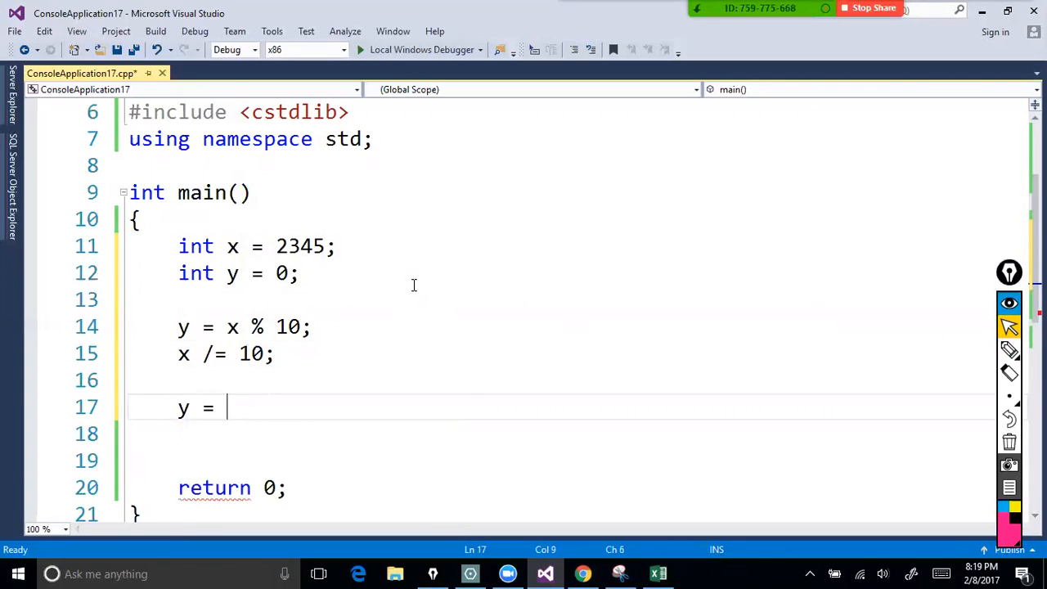
pyautogui.write('x')
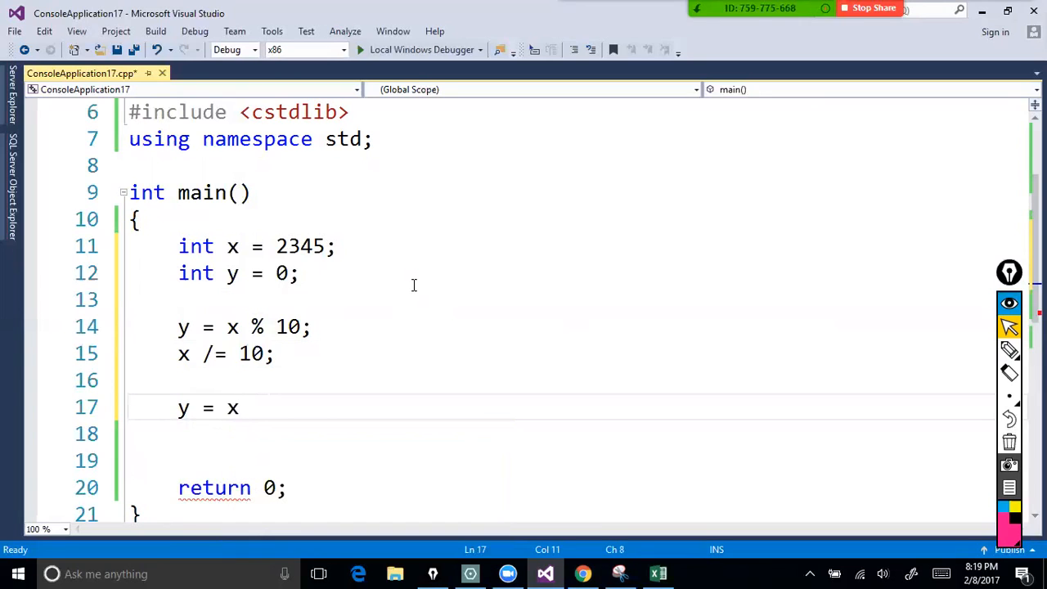
pyautogui.write('% 10;')
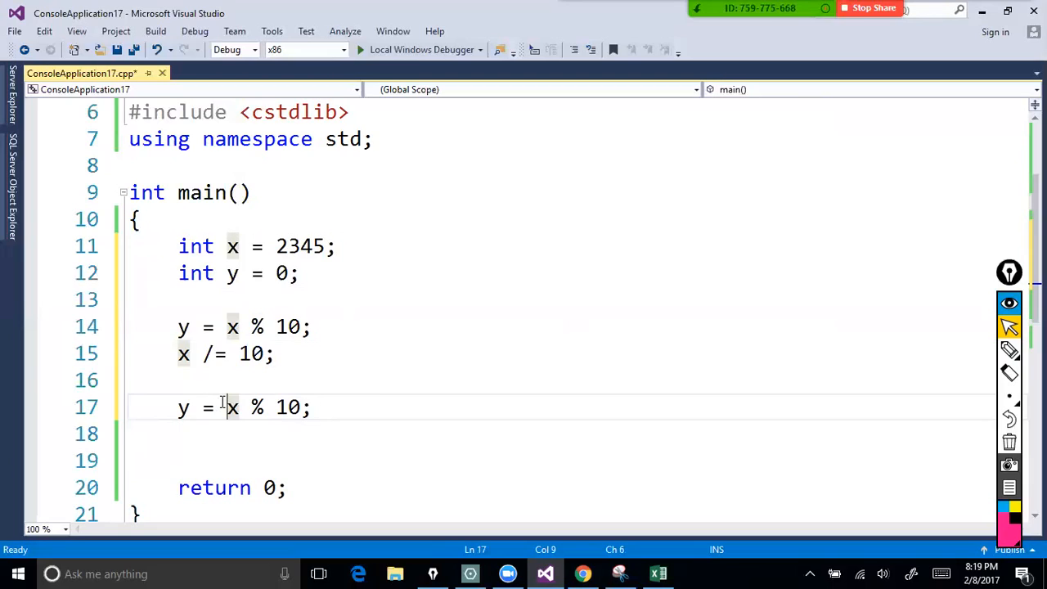
pyautogui.write('y+')
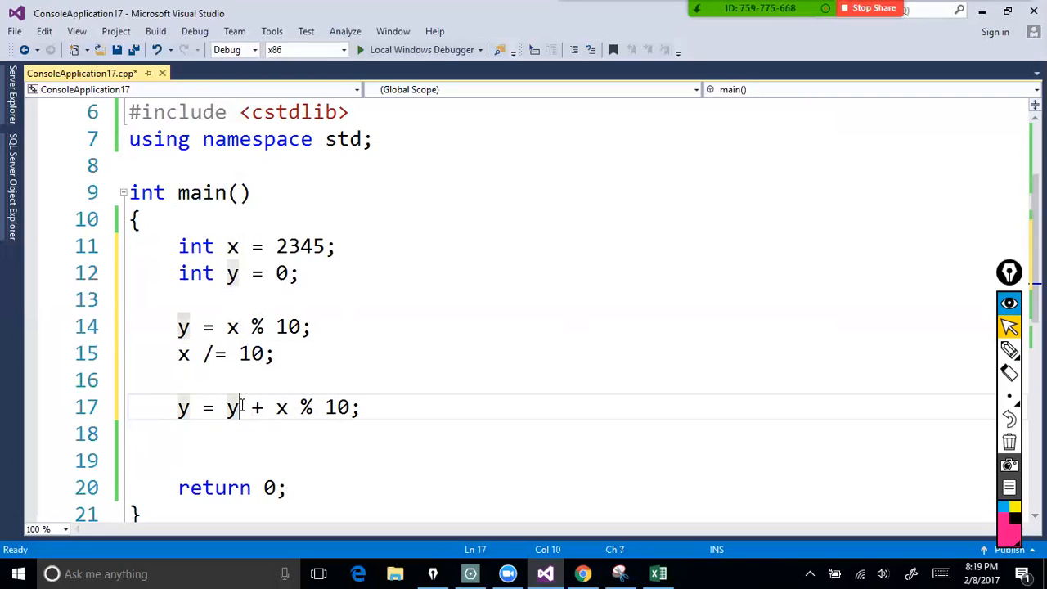
pyautogui.write('*1')
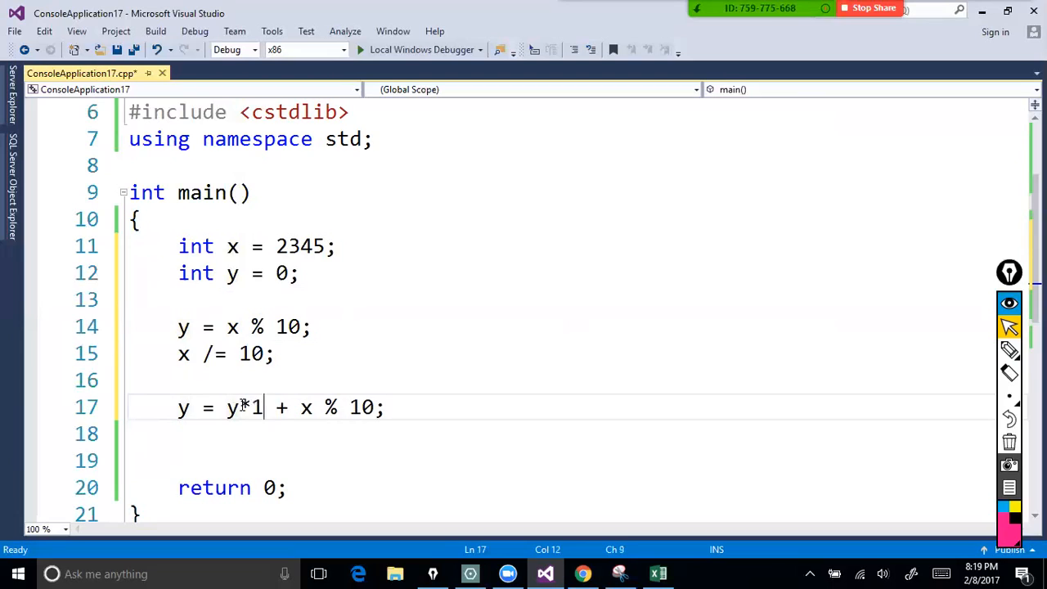
pyautogui.write('0')
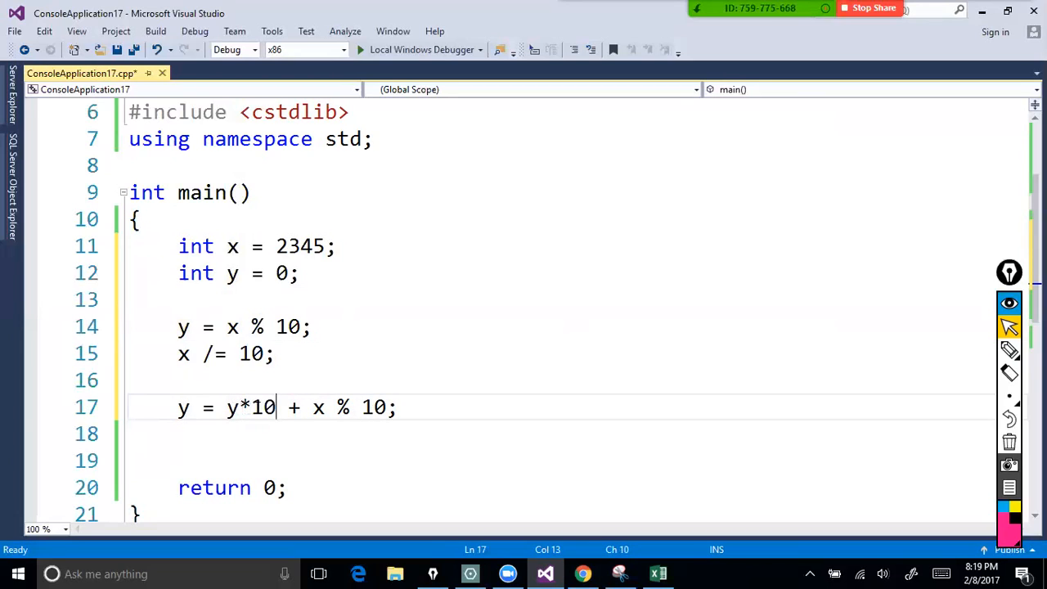
pyautogui.moveTo(317, 407)
pyautogui.write('while (x != 0)')
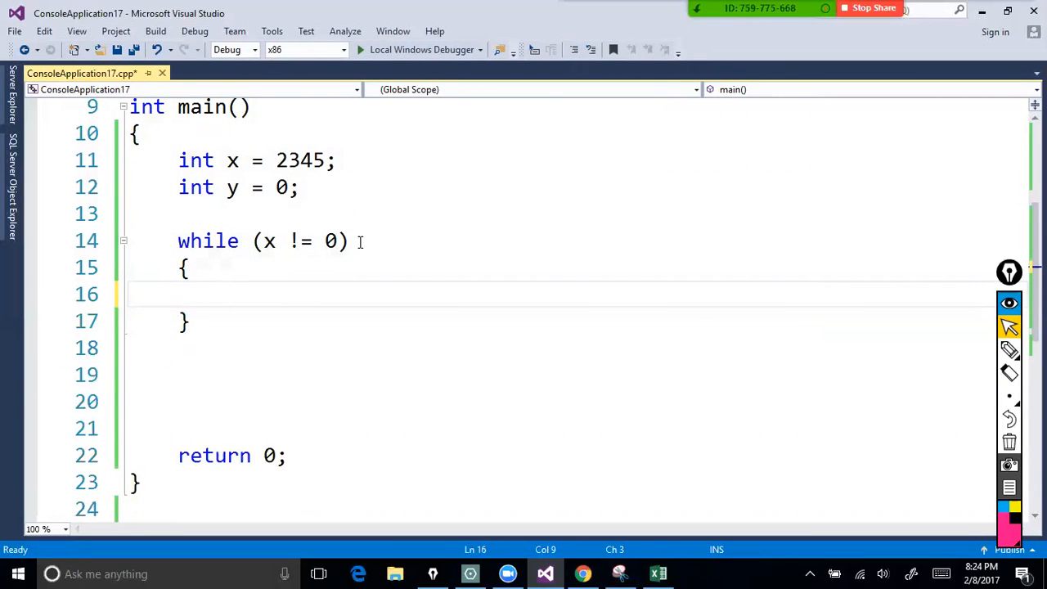
pyautogui.moveTo(918, 221)
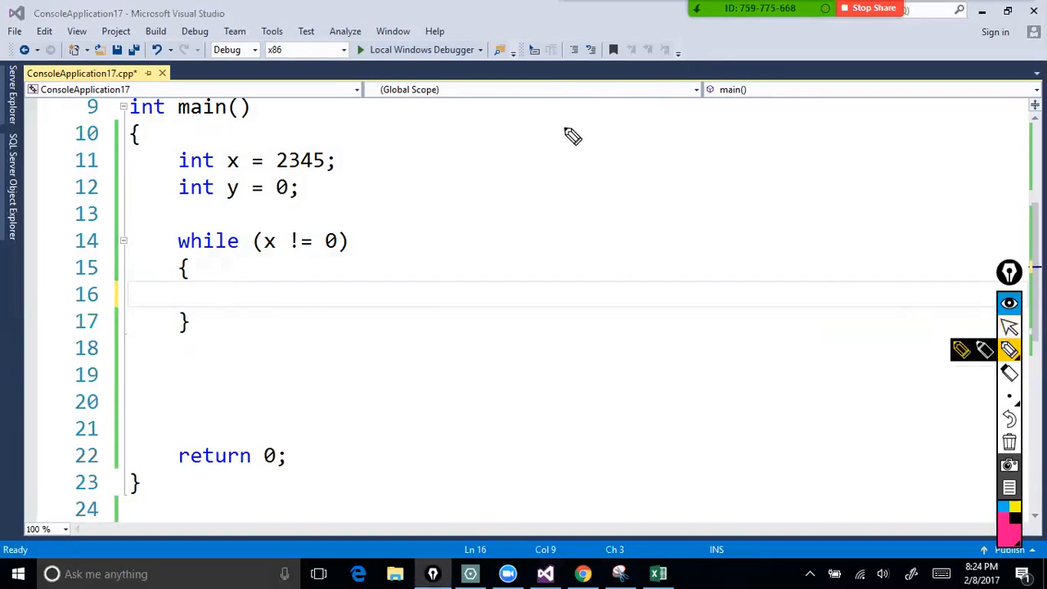
pyautogui.moveTo(548, 128); pyautogui.dragTo(646, 123)
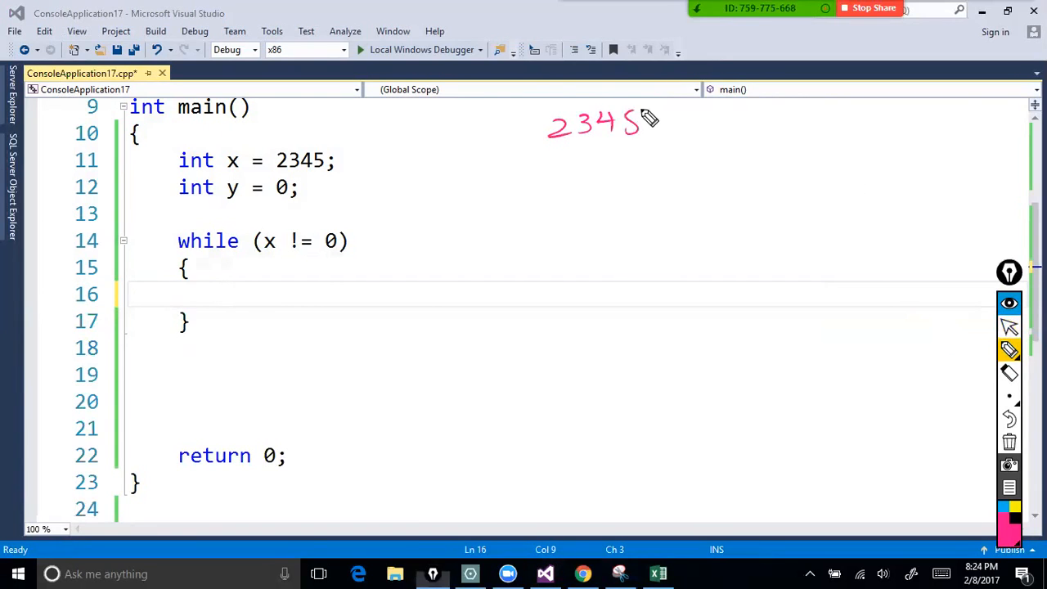
pyautogui.moveTo(564, 171); pyautogui.dragTo(608, 171)
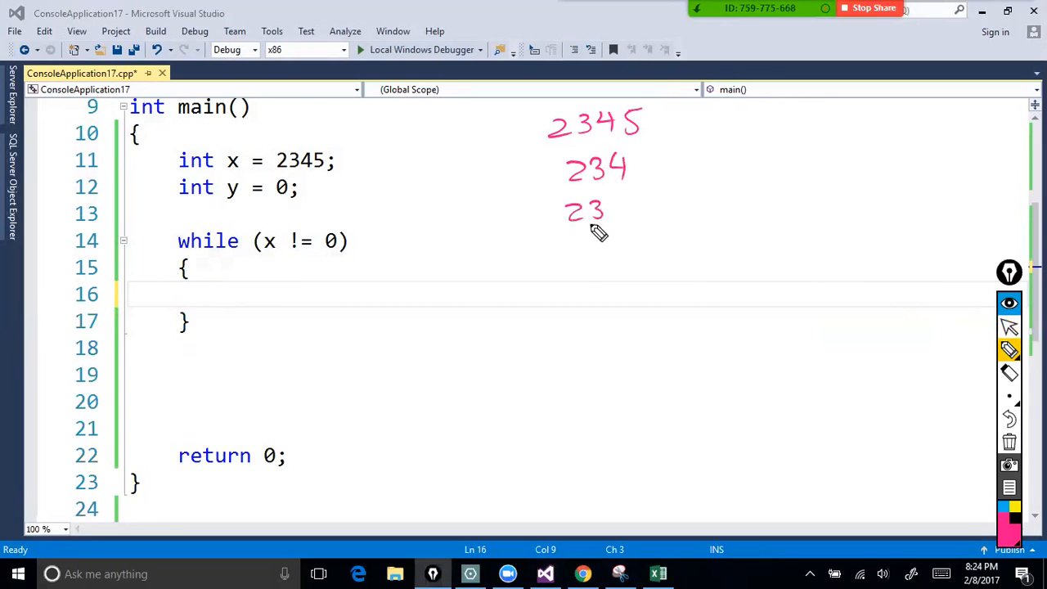
pyautogui.moveTo(589, 246); pyautogui.dragTo(583, 265)
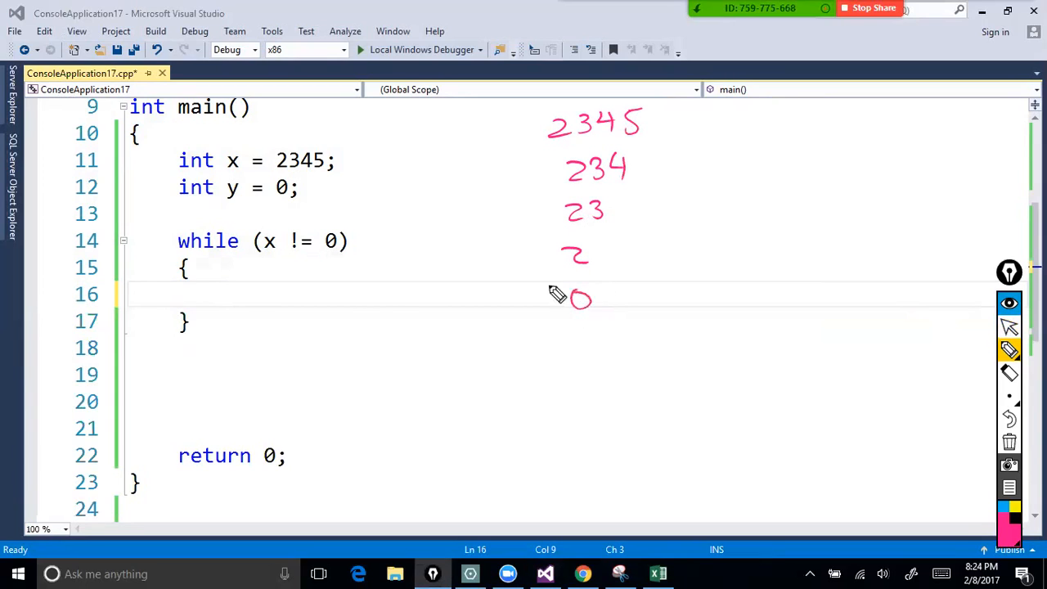
pyautogui.moveTo(572, 275)
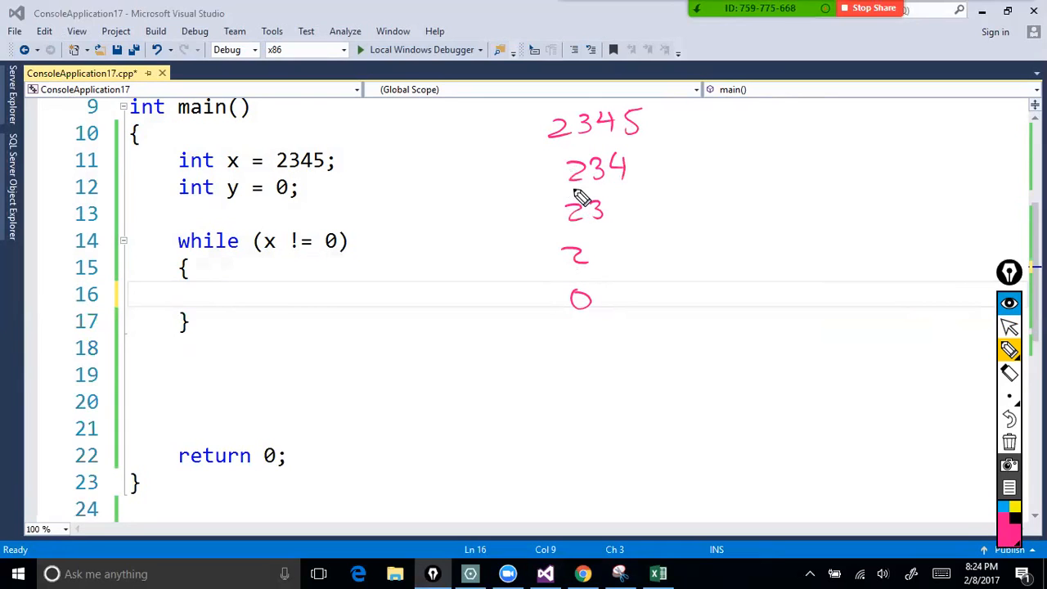
pyautogui.moveTo(281, 262)
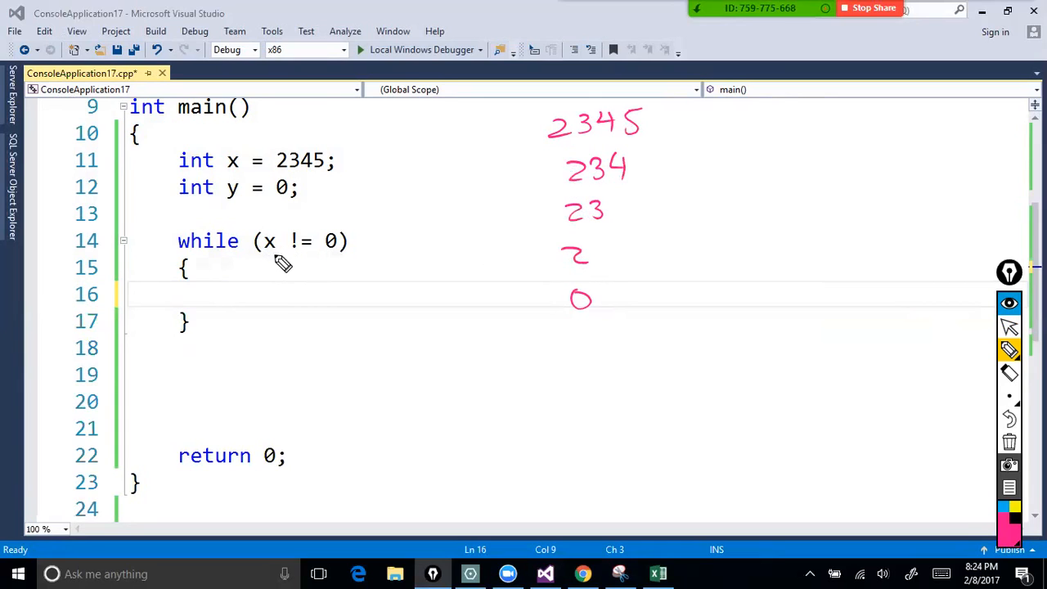
pyautogui.click(1010, 442)
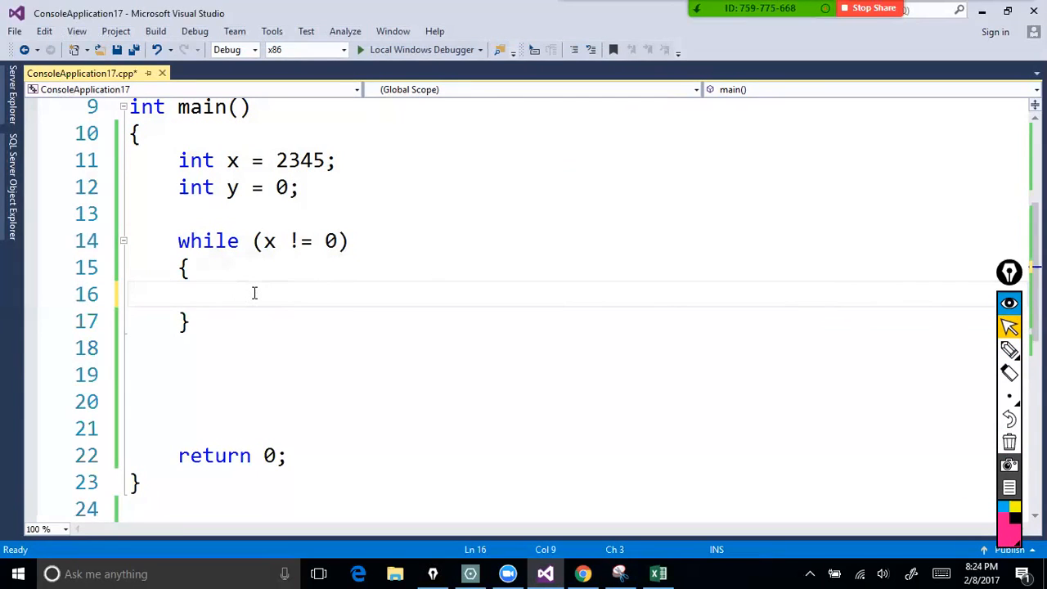
# Inside the while loop write y = y * 10 + x % 10.
pyautogui.write('y')
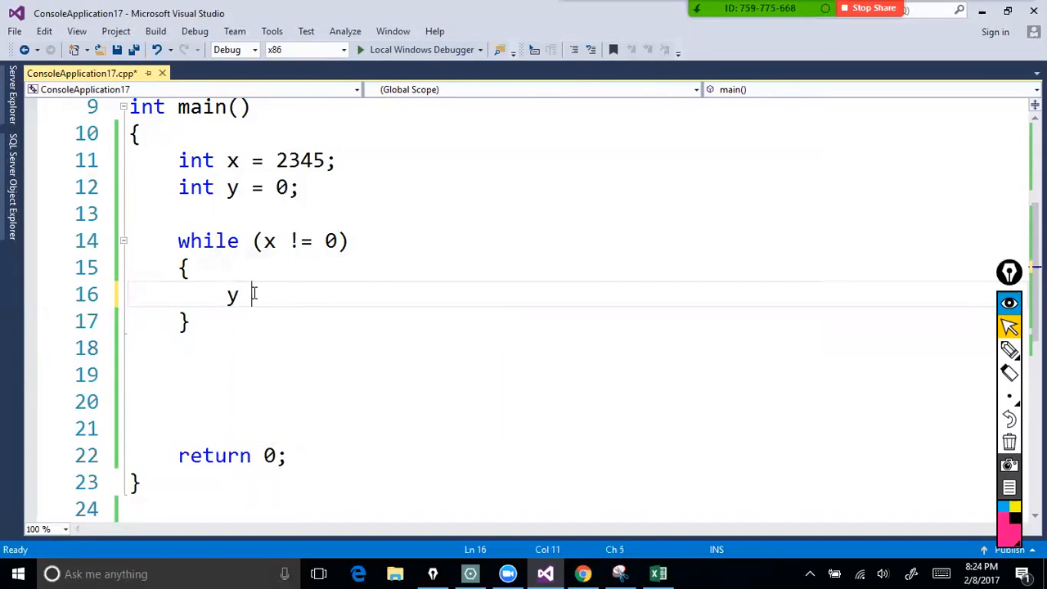
pyautogui.write('= y*')
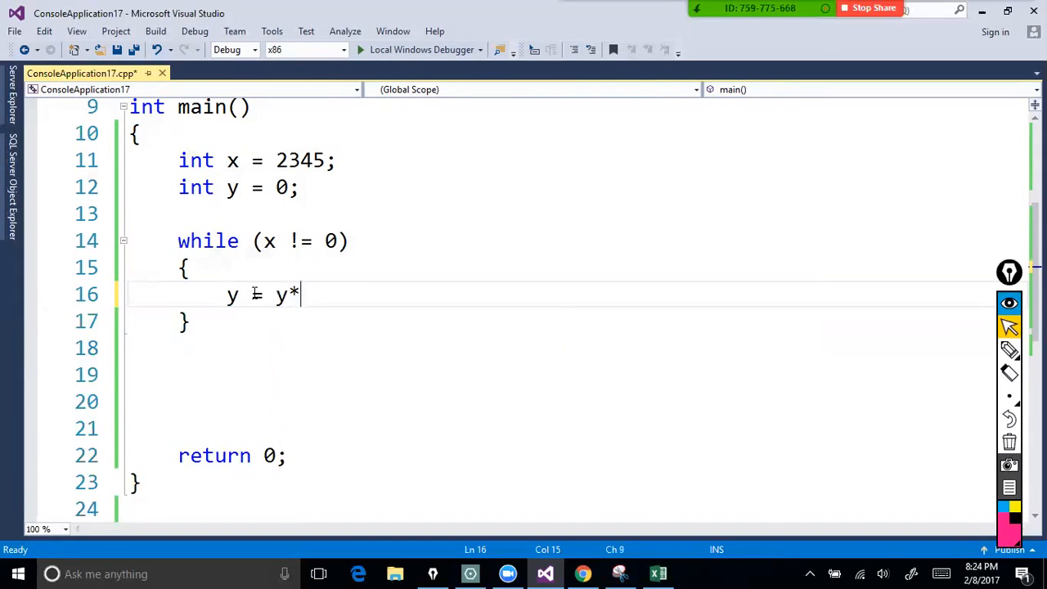
pyautogui.write('10')
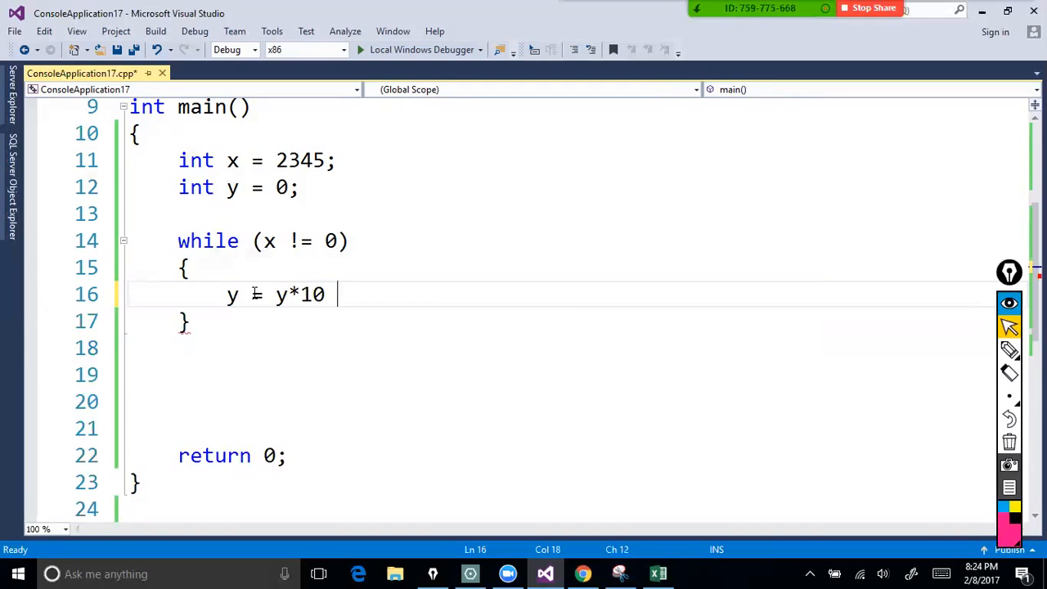
pyautogui.write('+')
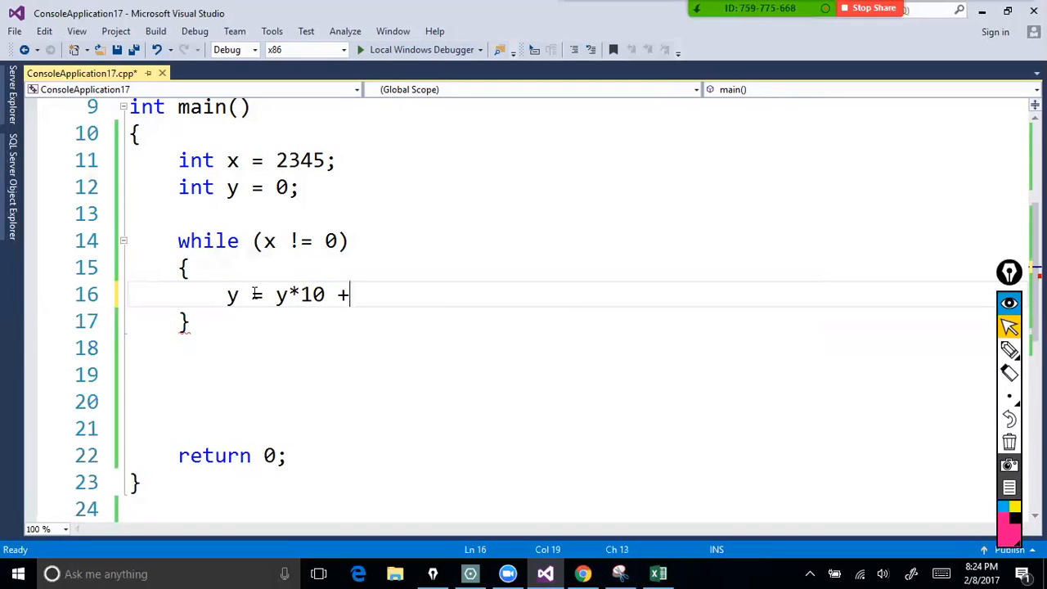
pyautogui.write('x')
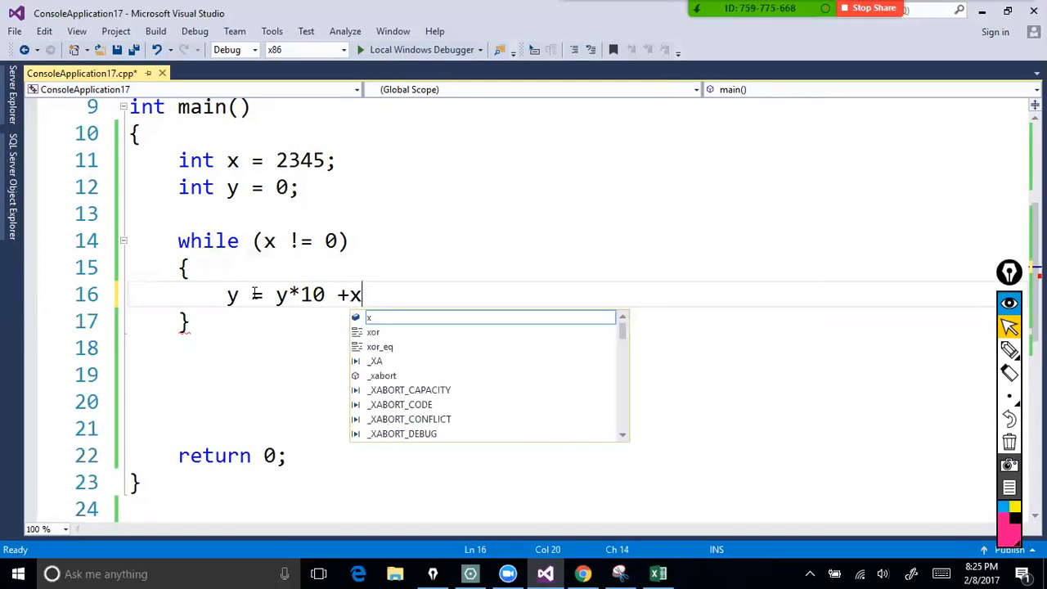
pyautogui.write('%10')
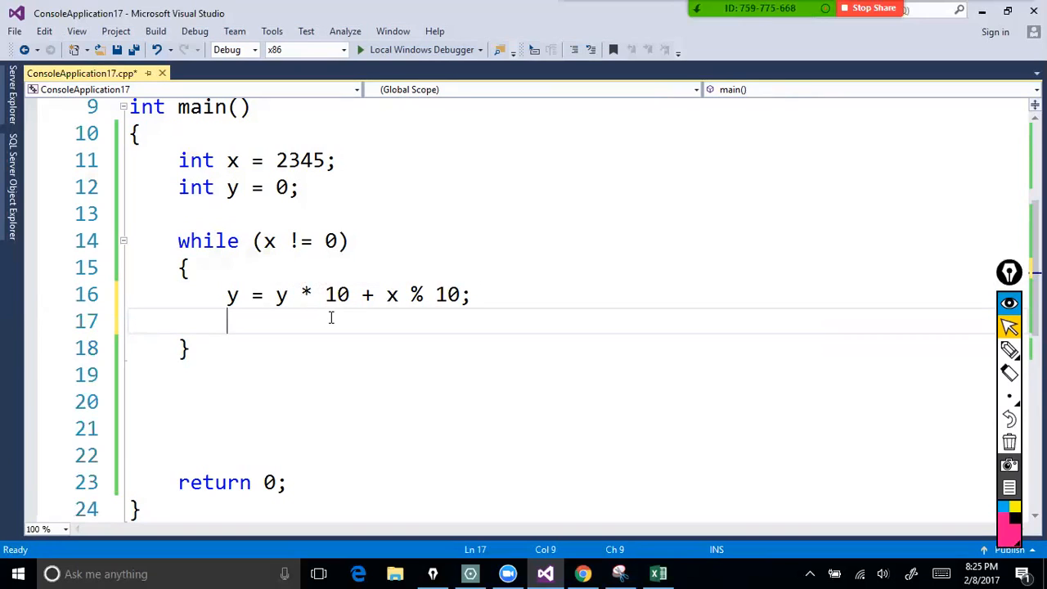
# Add x /= 10; and cout << y << endl; to the loop body.
pyautogui.write('x')
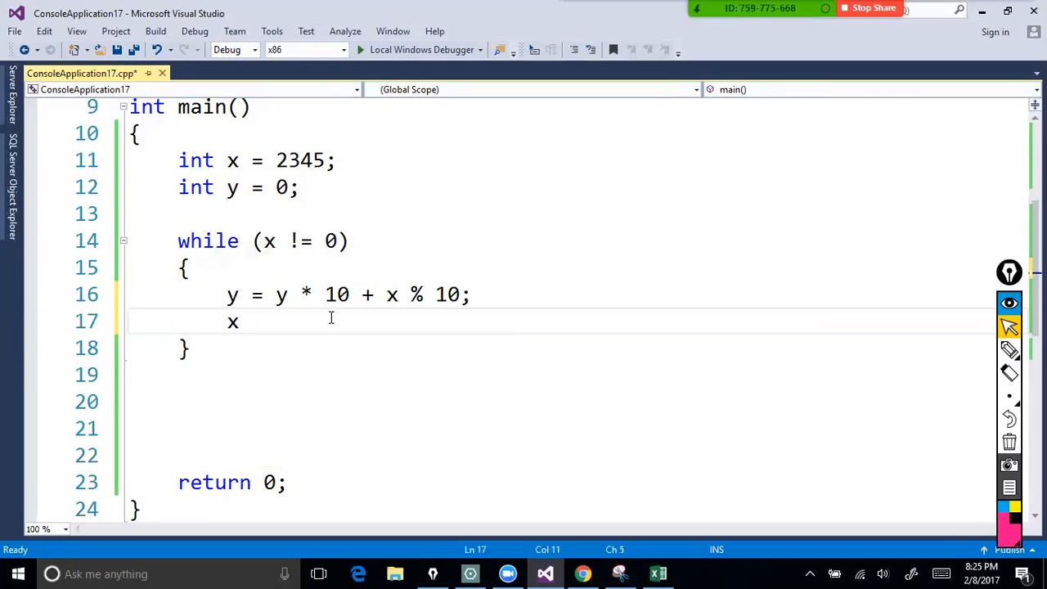
pyautogui.write('/=')
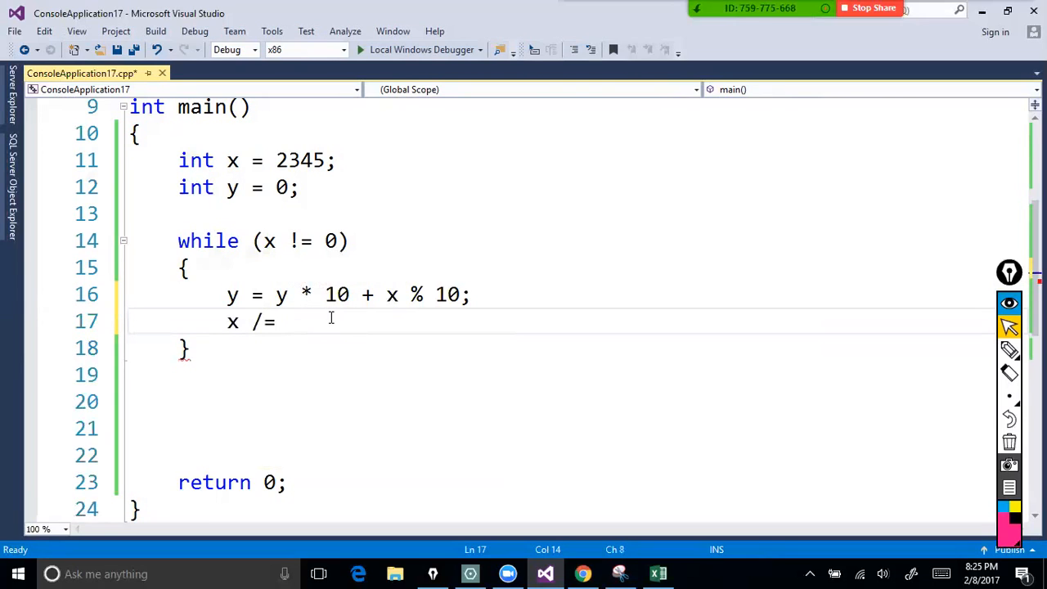
pyautogui.write('10;')
pyautogui.write('cout <<')
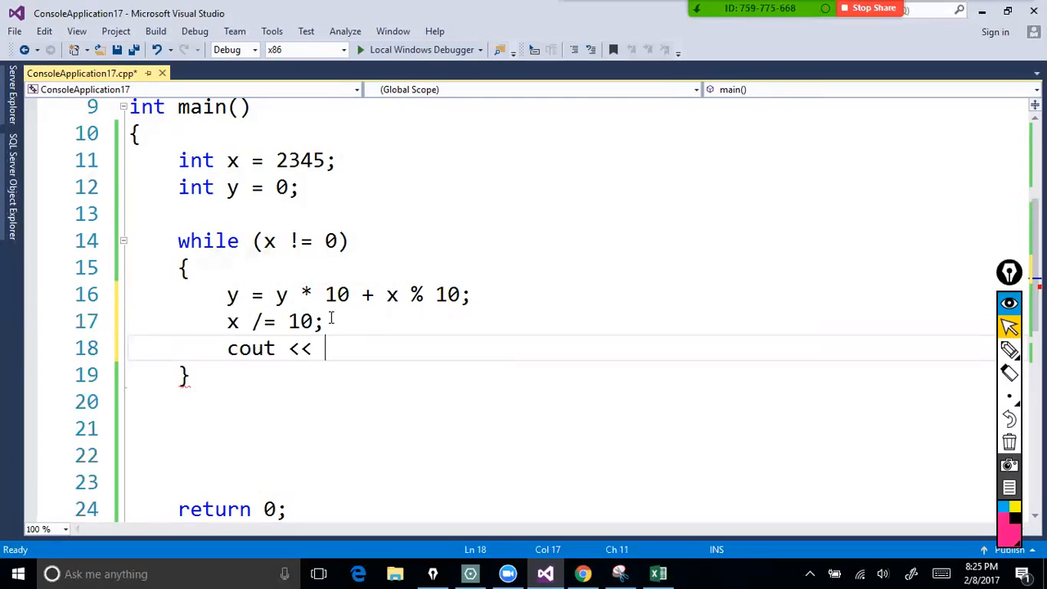
pyautogui.write('y << e')
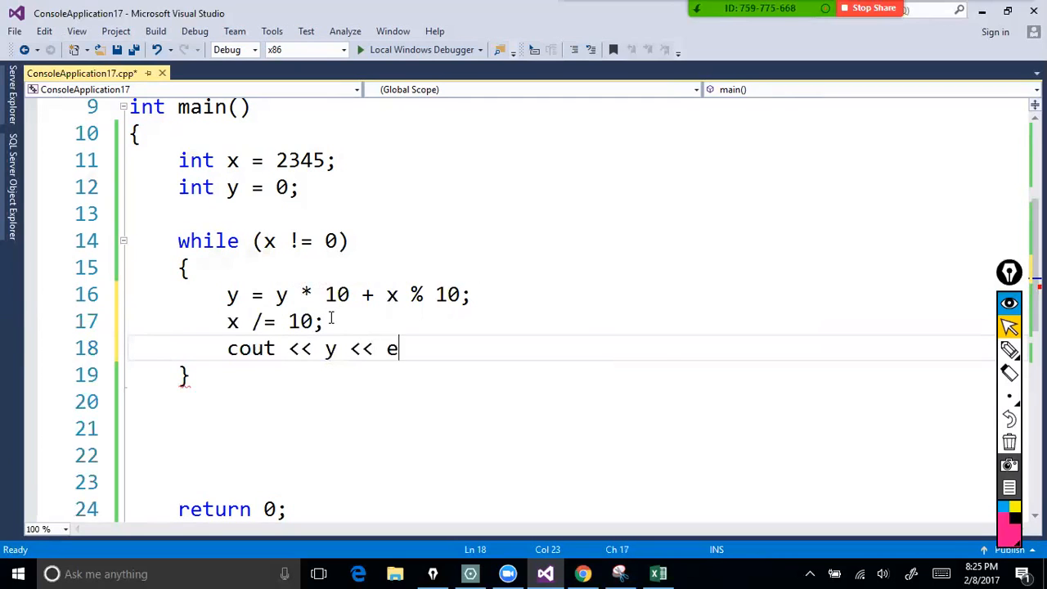
pyautogui.write('ndl;')
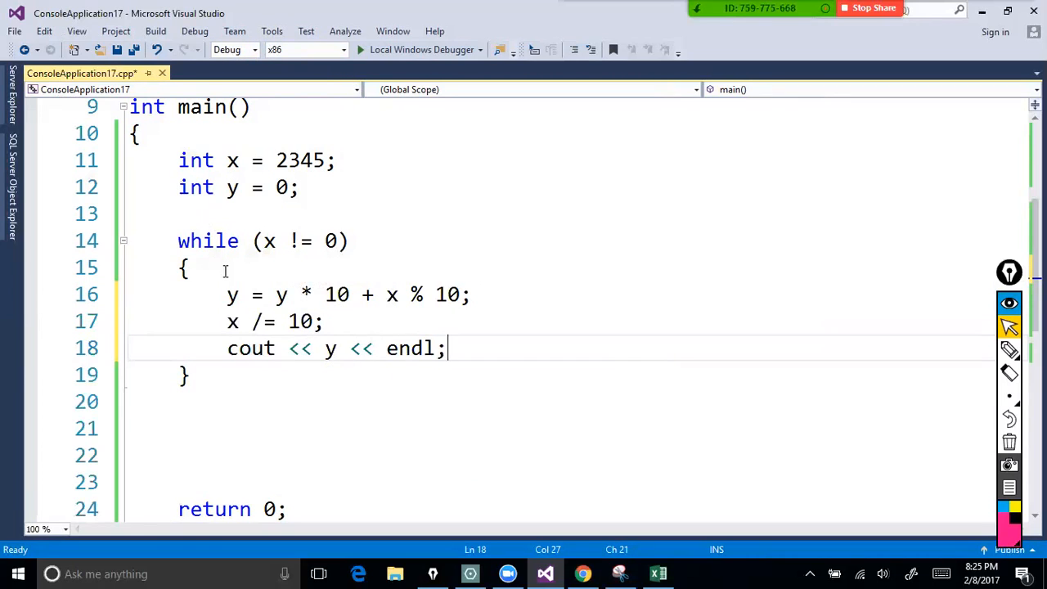
pyautogui.moveTo(194, 31)
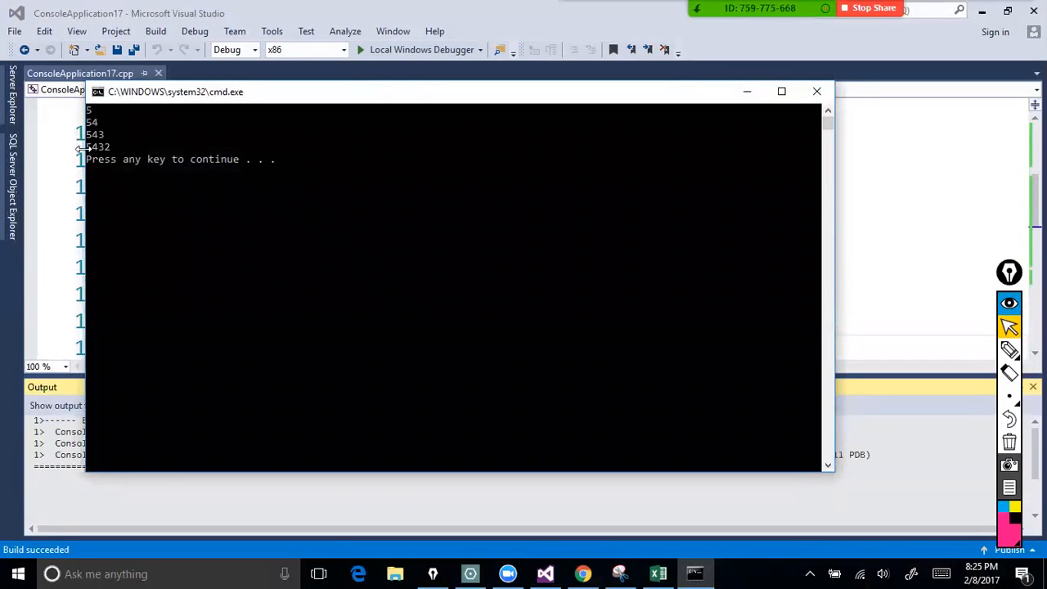
# Run the program, see 5, 54, 543, 5432 printed, and close the console.
pyautogui.press('enter')
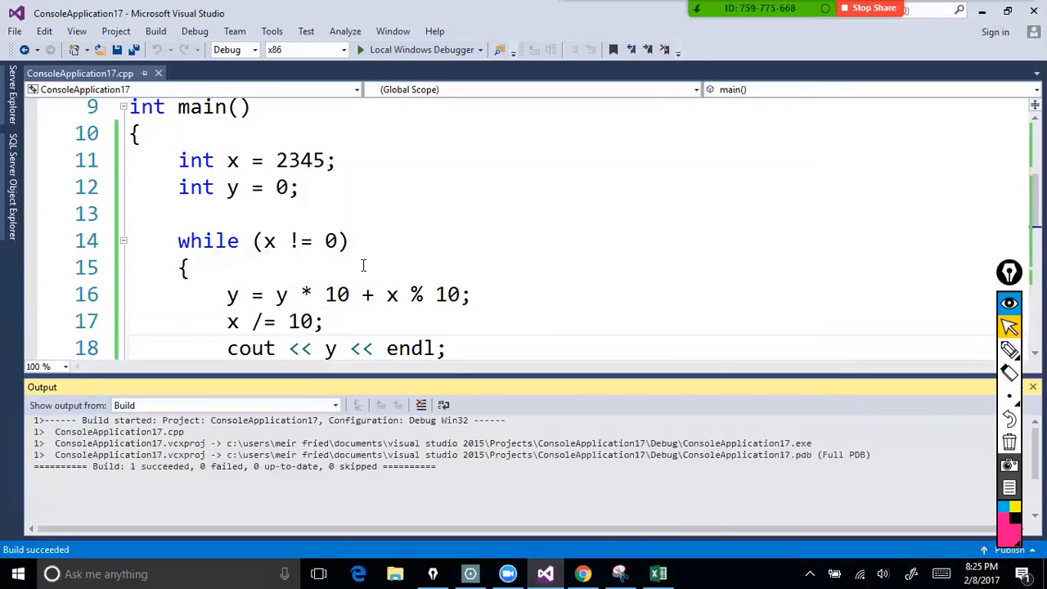